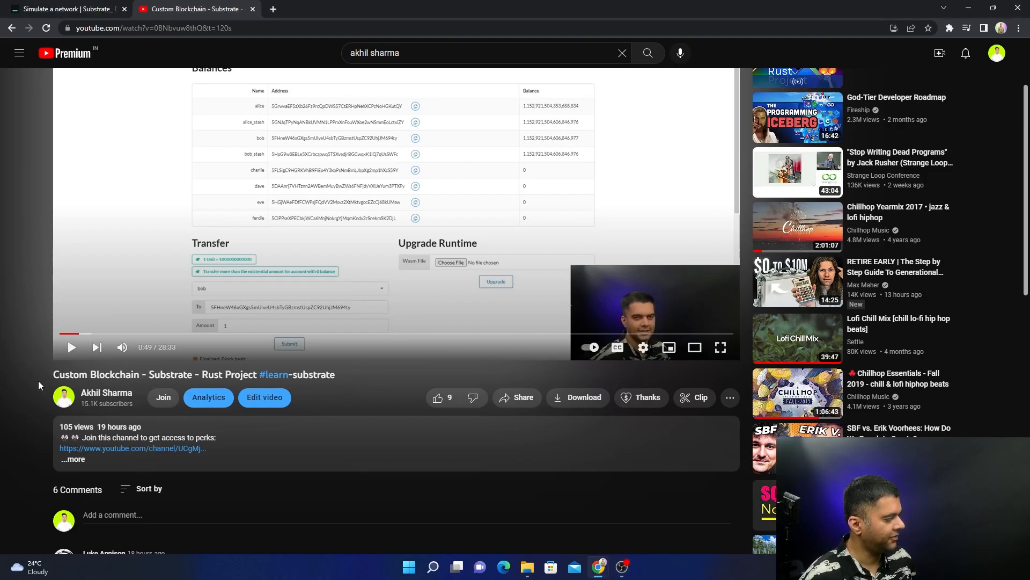
Leave the YouTube Custom Blockchain video title and switch to the Simulate a network tutorial.
double_click(95, 374)
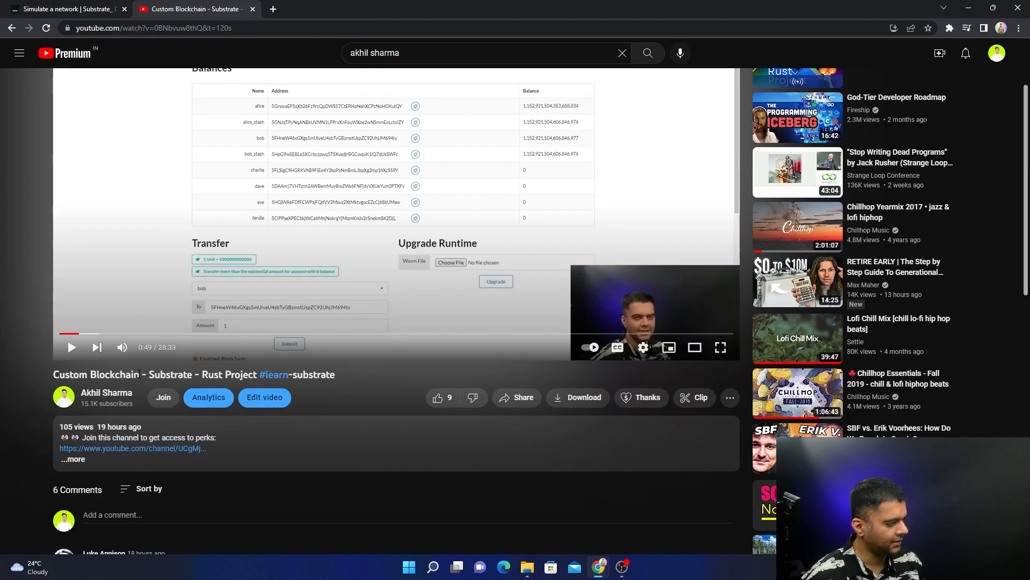
double_click(171, 374)
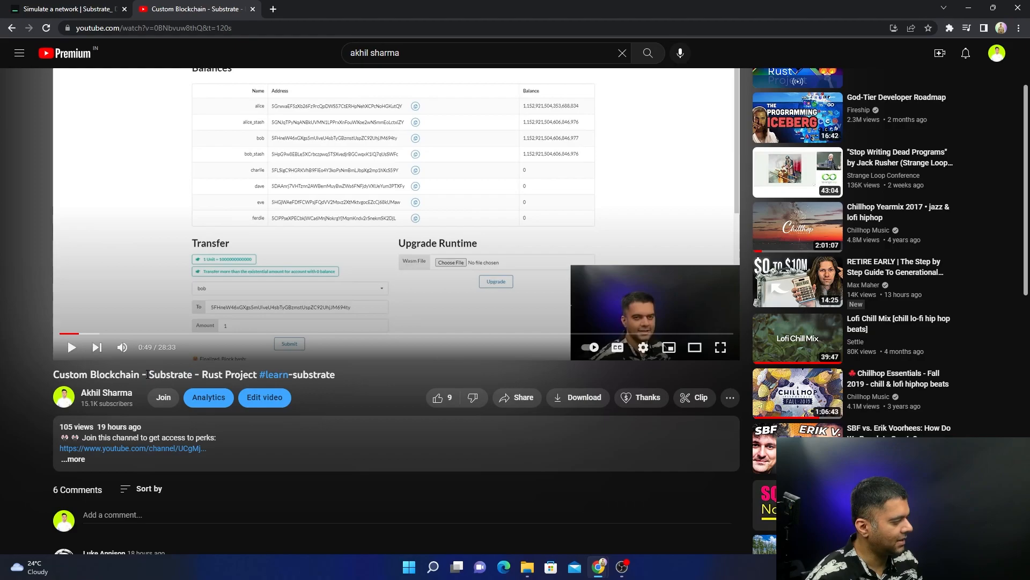
double_click(170, 375)
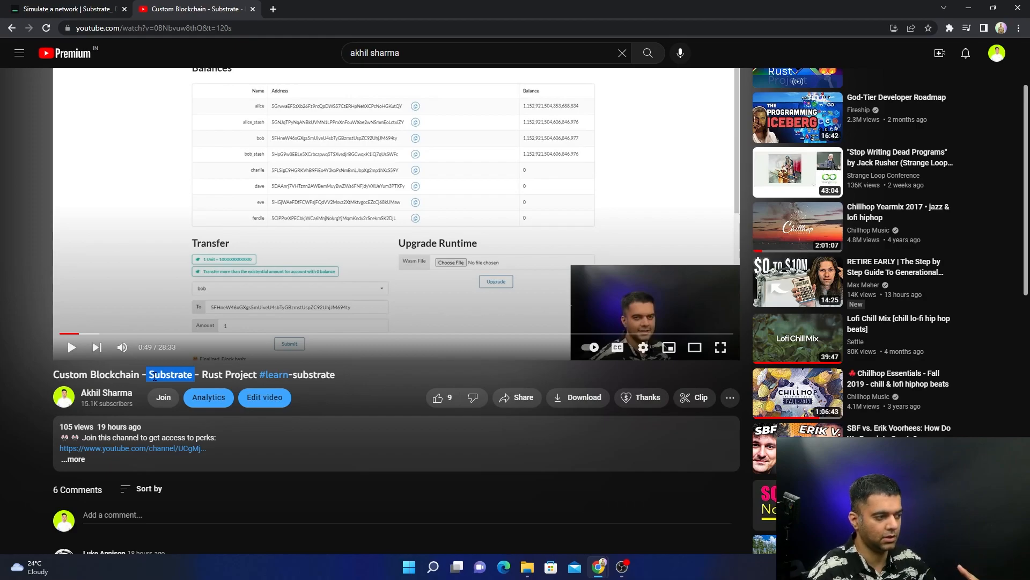
left_click(65, 9)
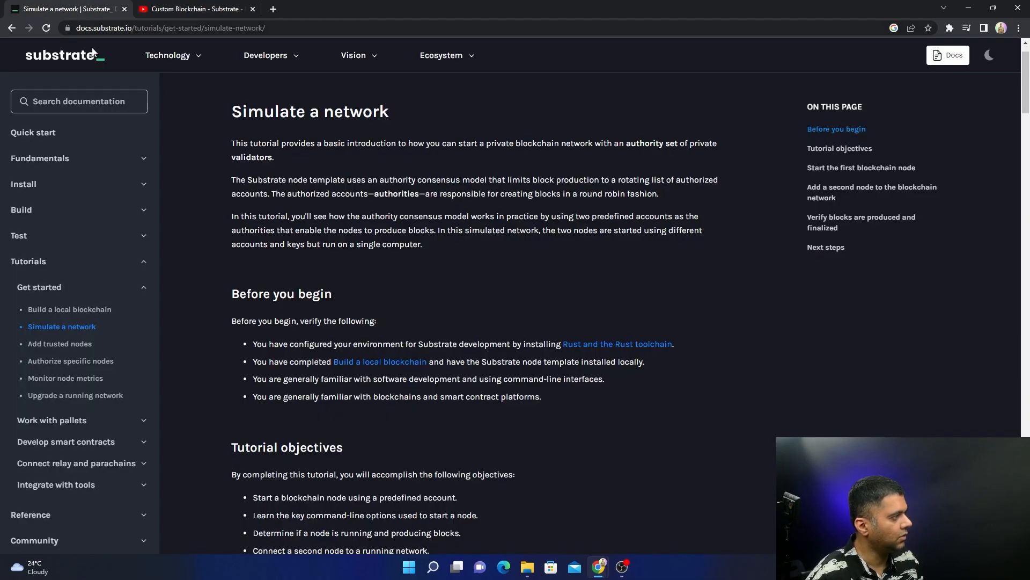
Highlight the tutorial's introduction sentences on authority-based block production while reading.
left_click_drag(246, 110, 388, 111)
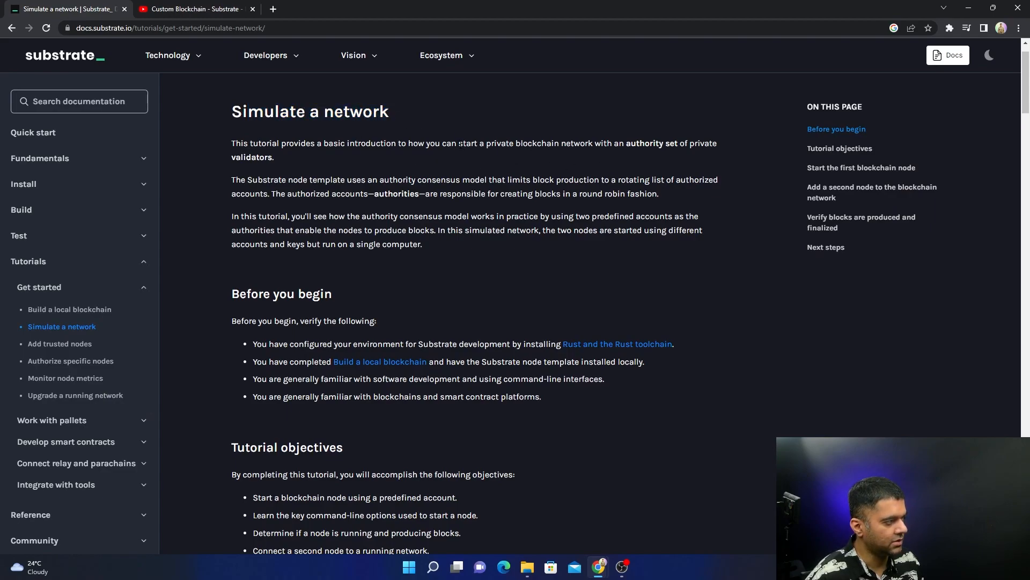
left_click_drag(460, 142, 579, 143)
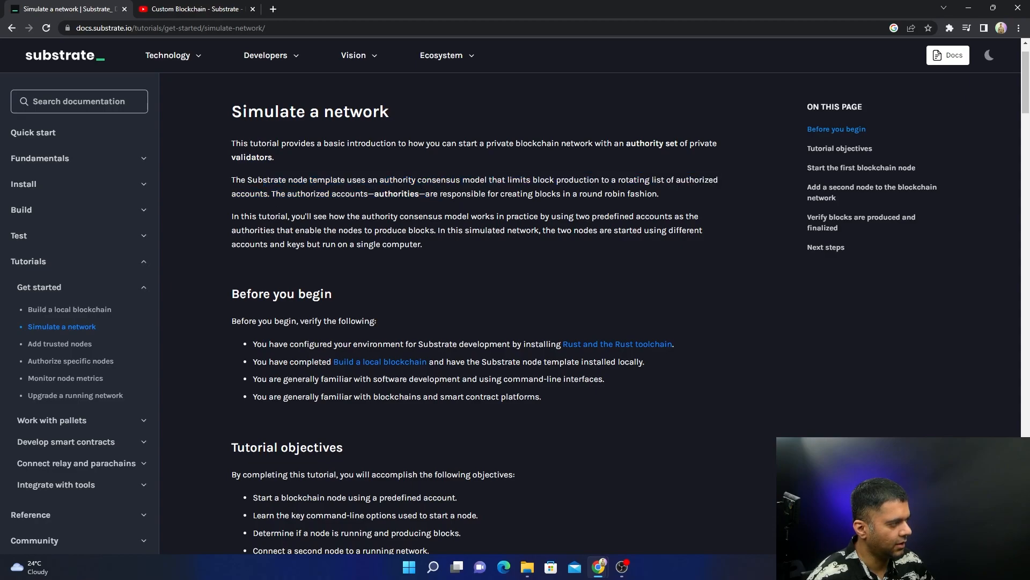
left_click_drag(379, 179, 506, 180)
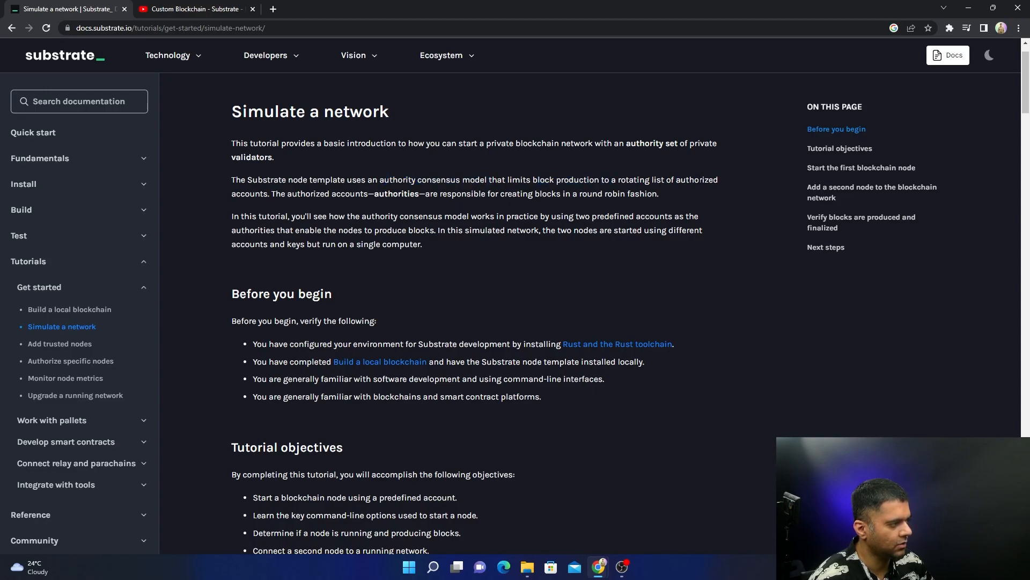
left_click_drag(676, 180, 262, 193)
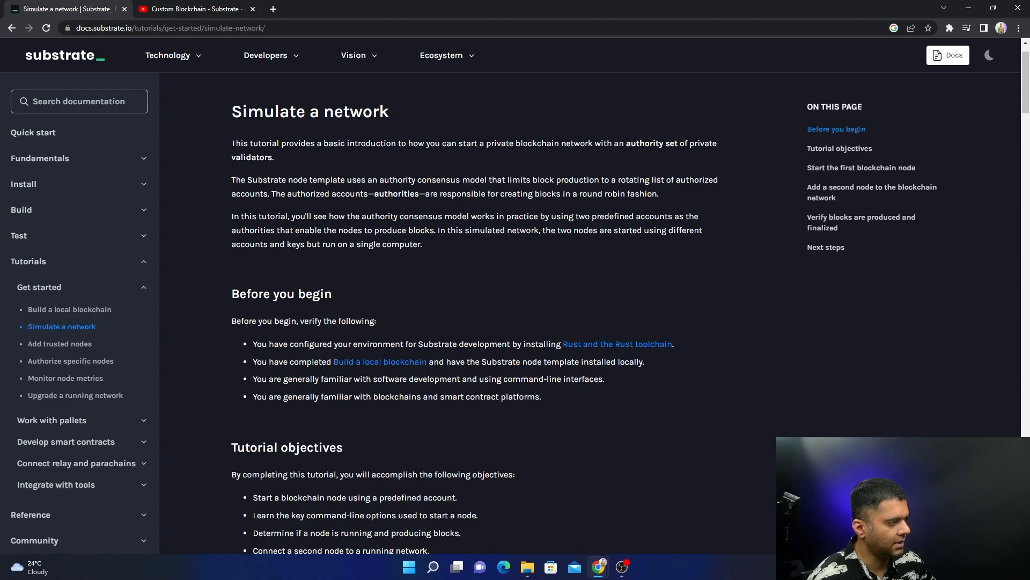
Emphasise the phrase 'round robin fashion' twice, then clear and highlight the next sentence.
left_click_drag(581, 193, 658, 193)
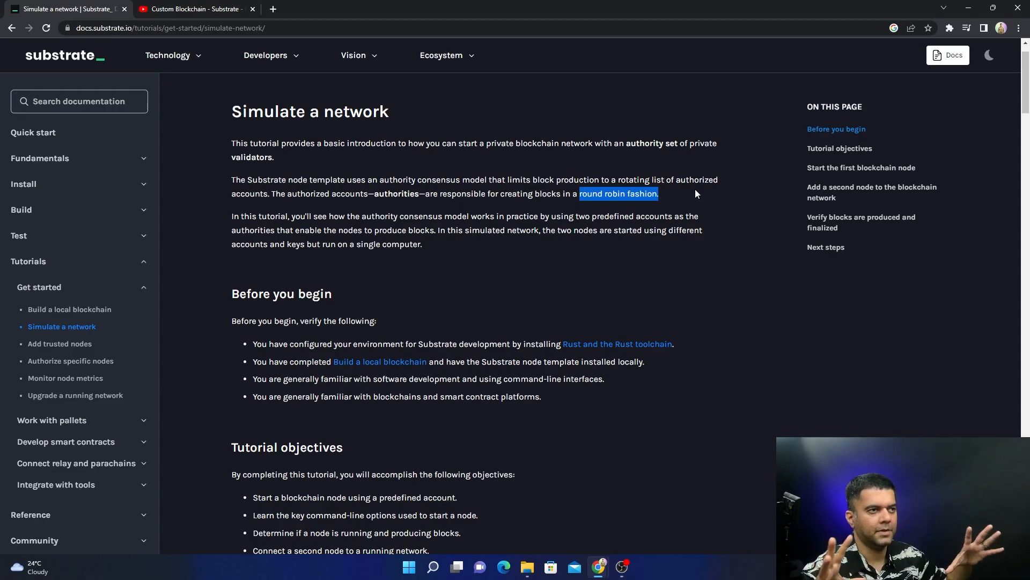
mouse_move(675, 191)
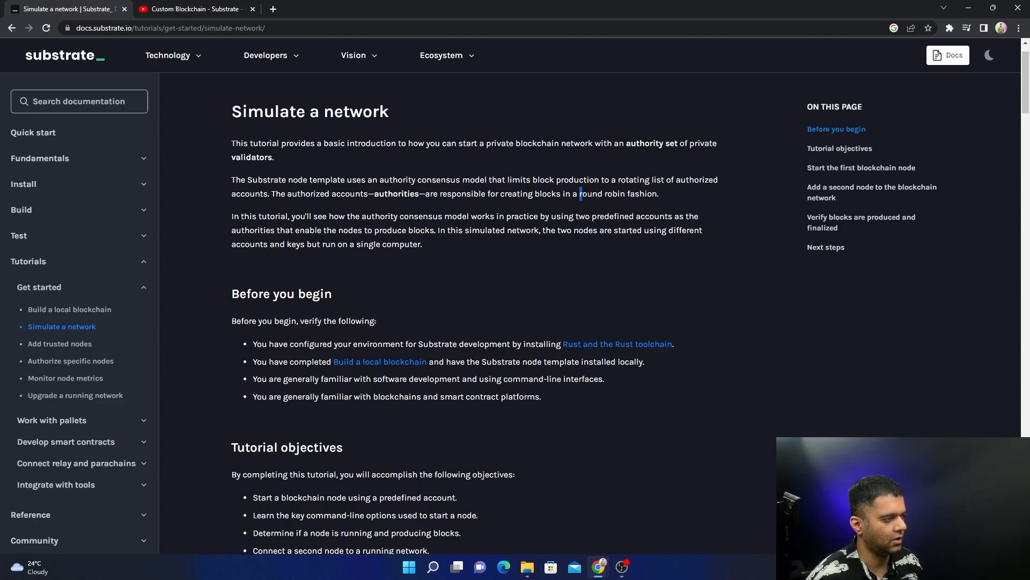
left_click_drag(581, 193, 658, 193)
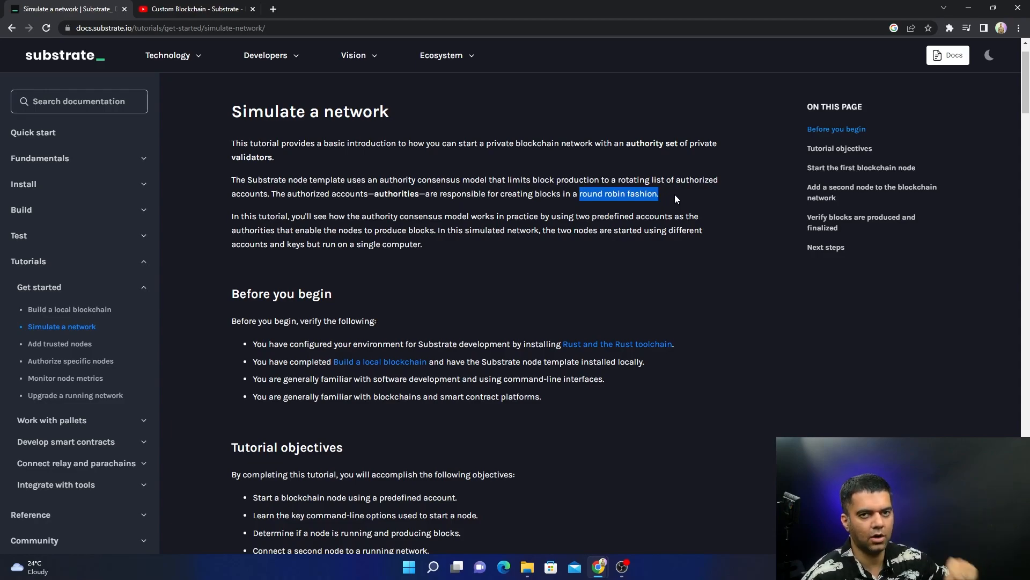
mouse_move(663, 199)
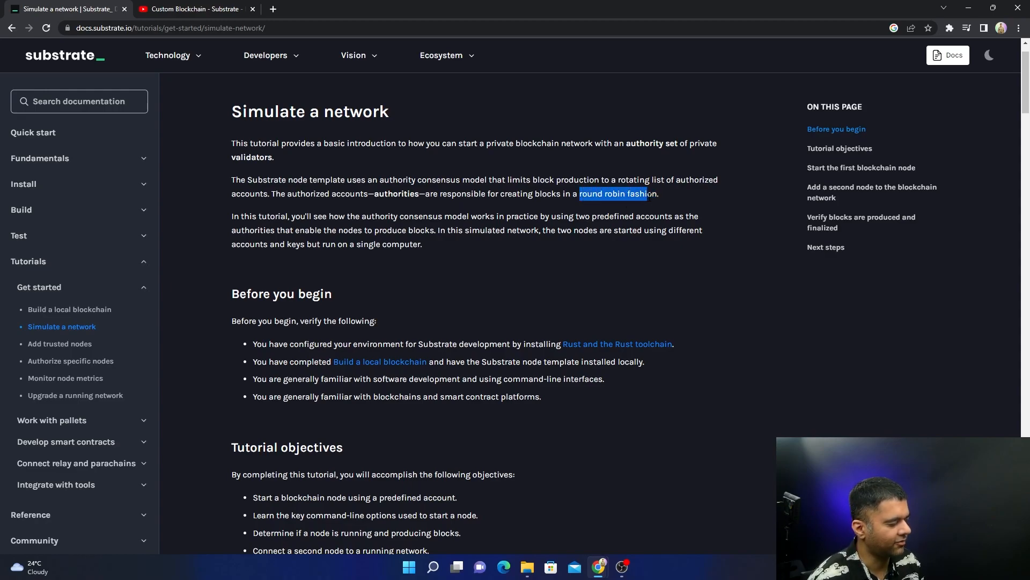
left_click(480, 248)
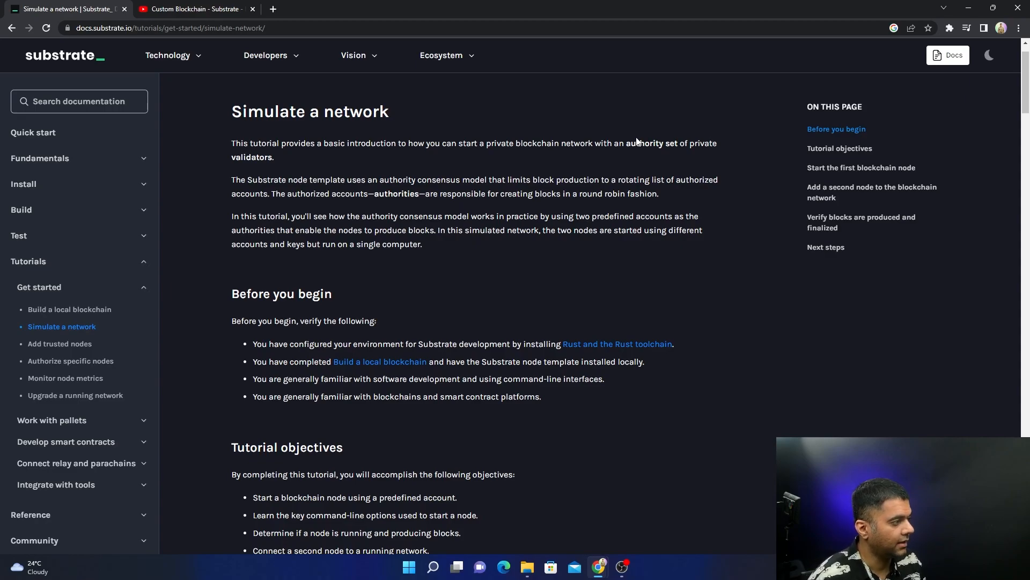
left_click_drag(626, 143, 718, 143)
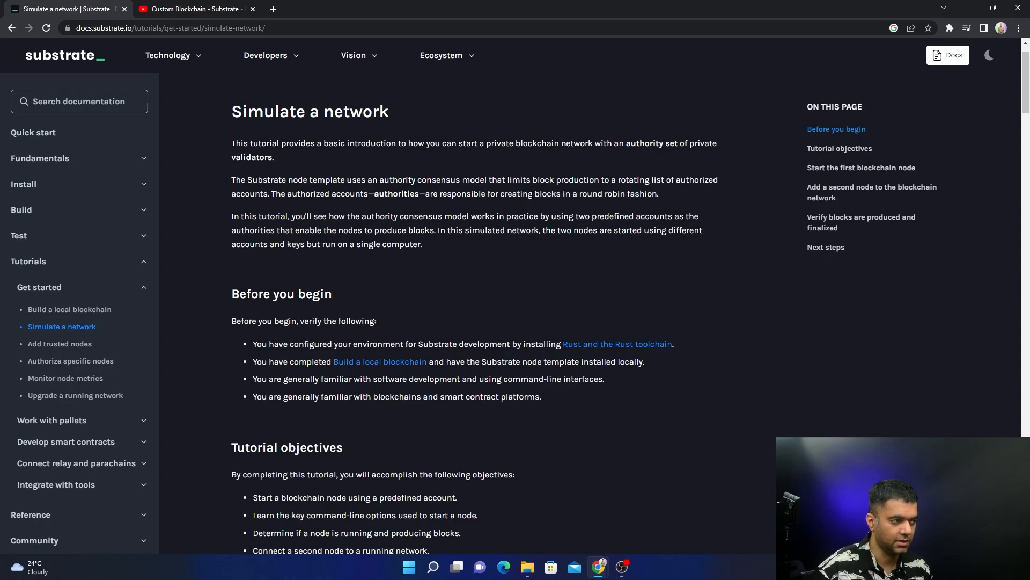
mouse_move(557, 275)
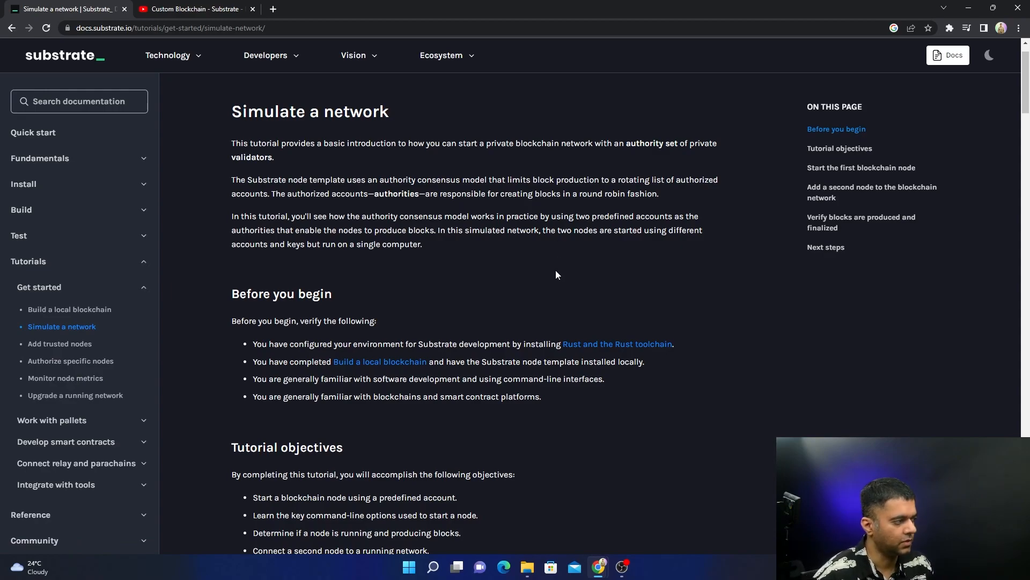
mouse_move(611, 291)
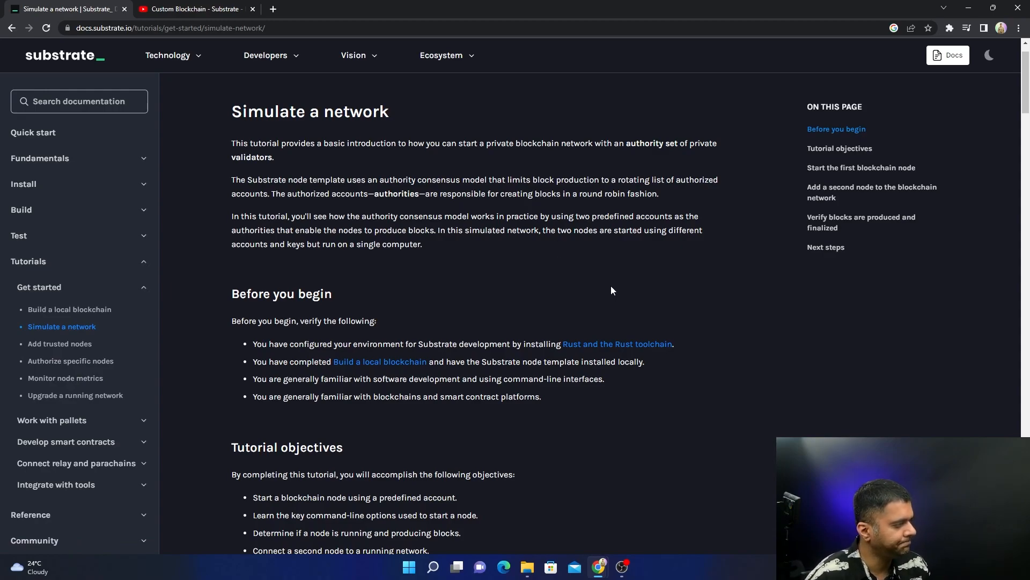
mouse_move(394, 226)
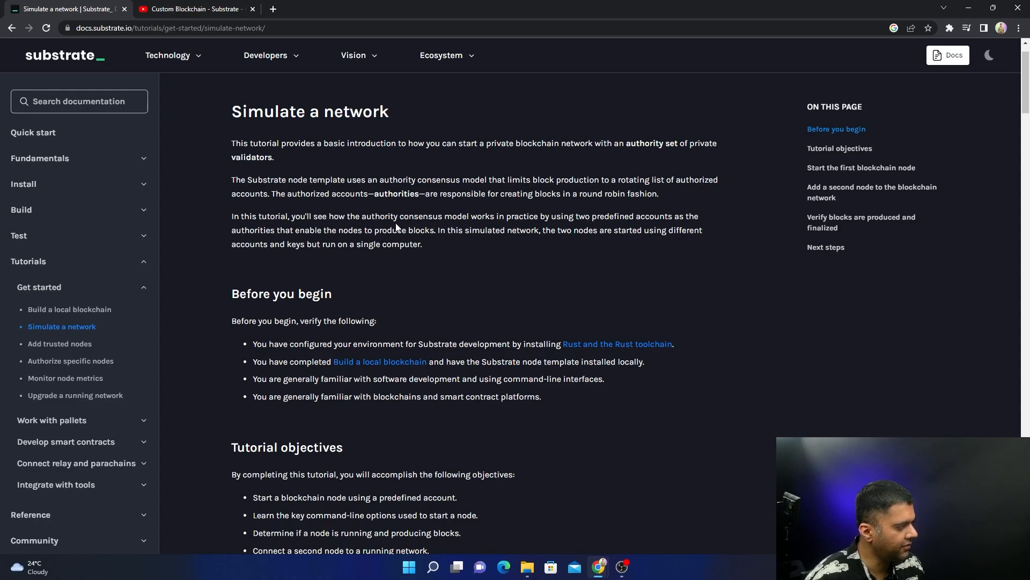
Highlight how the authority consensus model works and that both nodes run on one computer.
left_click_drag(362, 216, 514, 216)
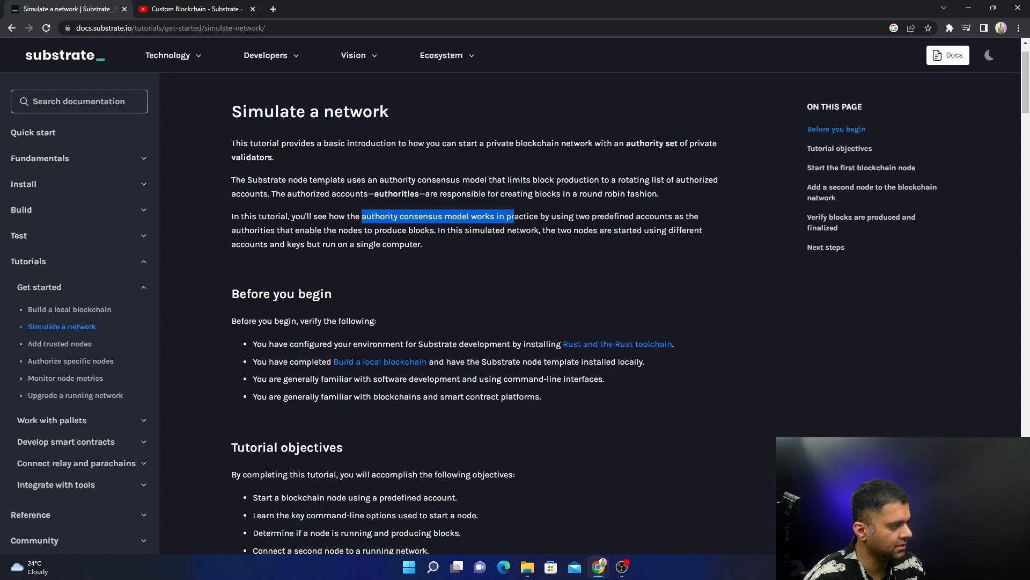
scroll("down", 3)
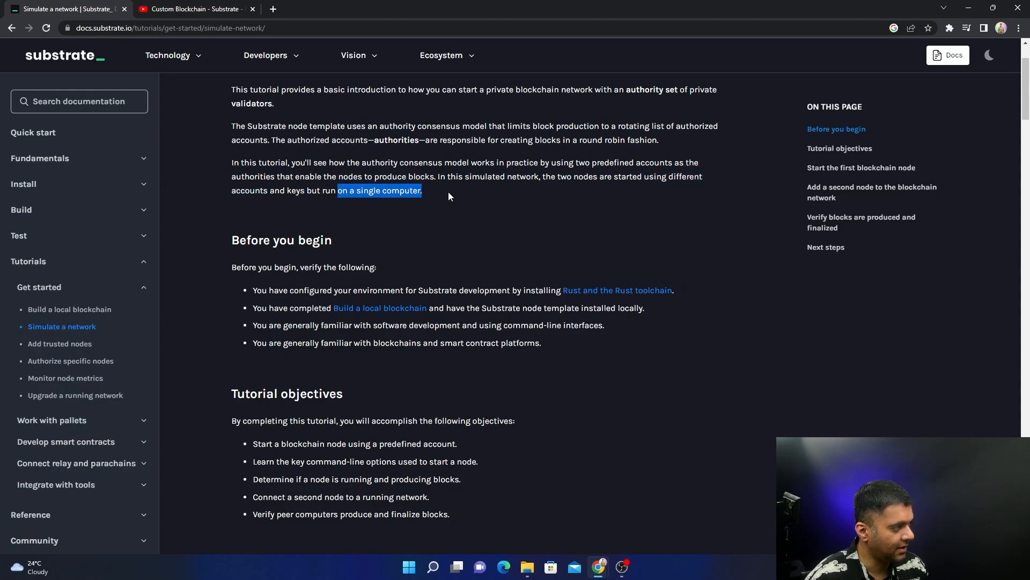
left_click(511, 213)
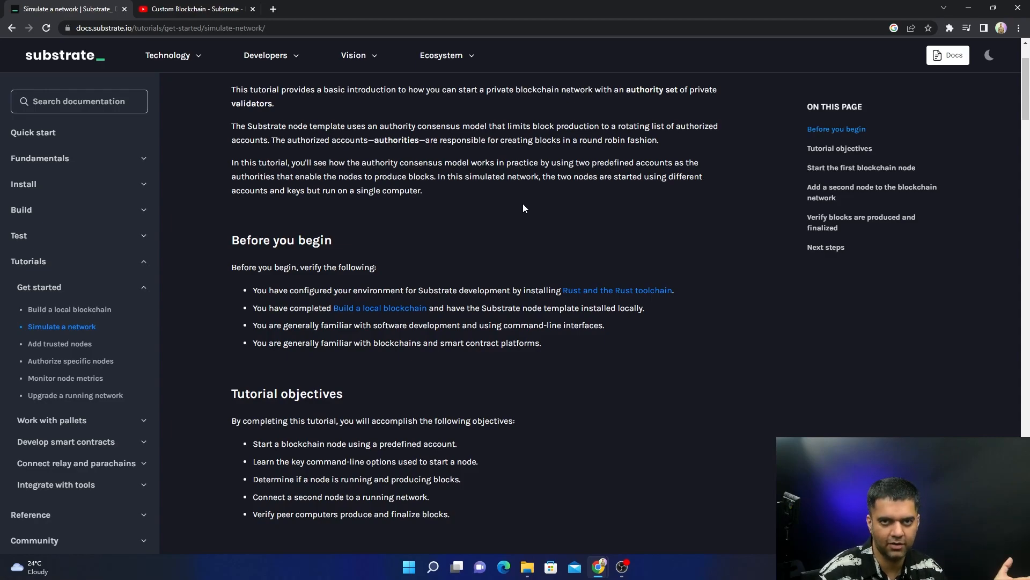
mouse_move(525, 206)
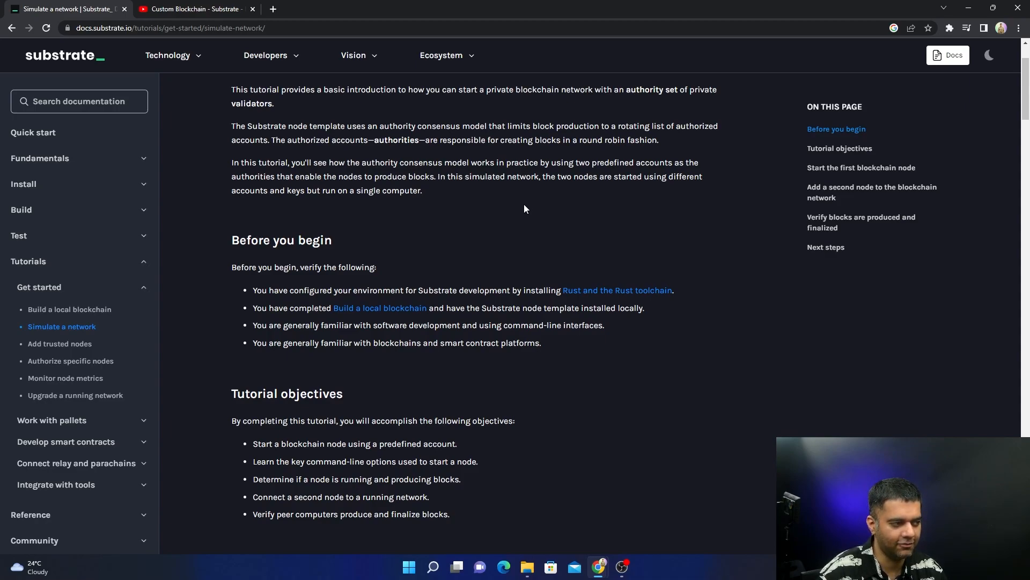
left_click_drag(303, 176, 421, 191)
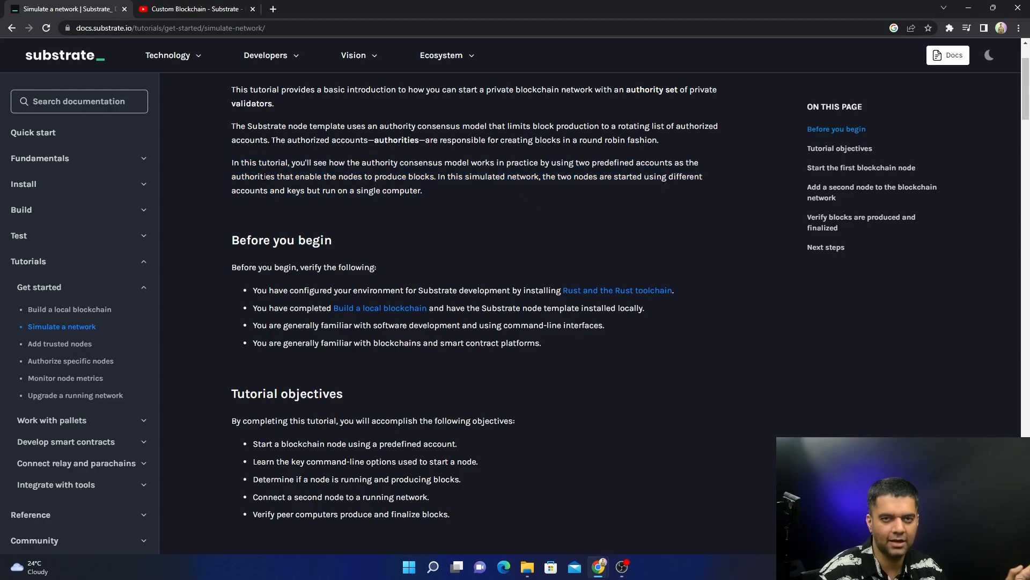
mouse_move(278, 188)
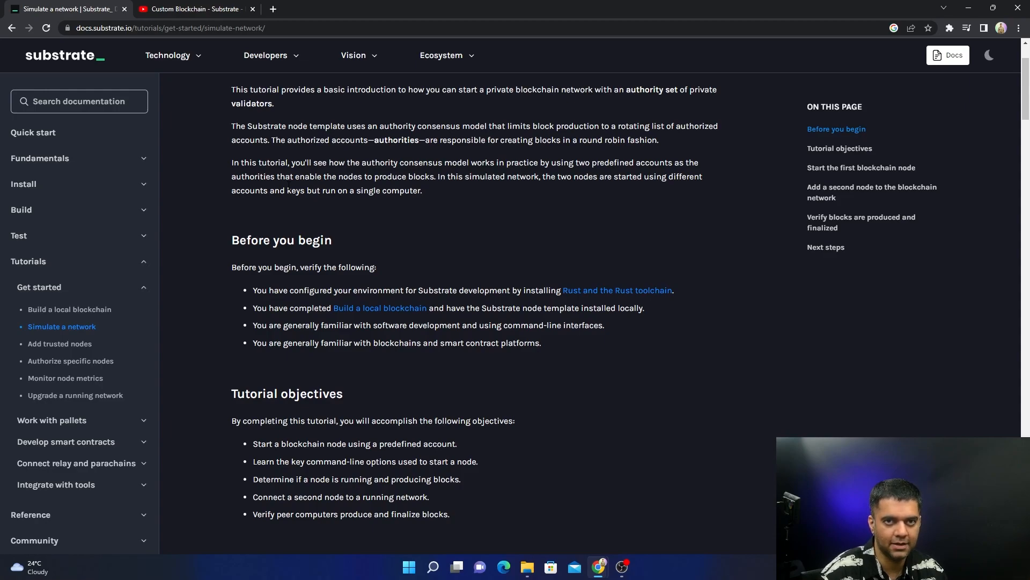
left_click_drag(270, 192, 422, 191)
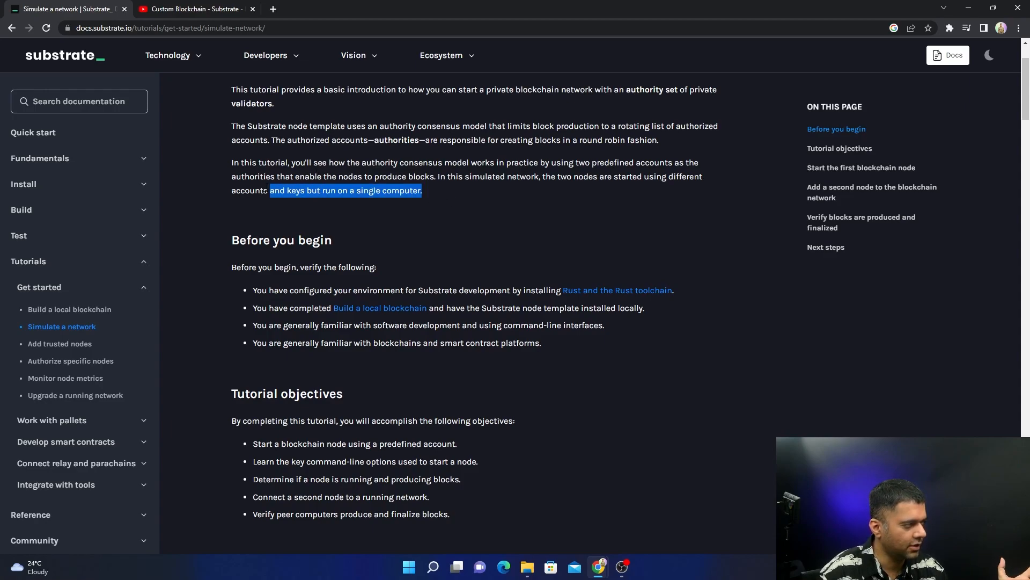
left_click(404, 202)
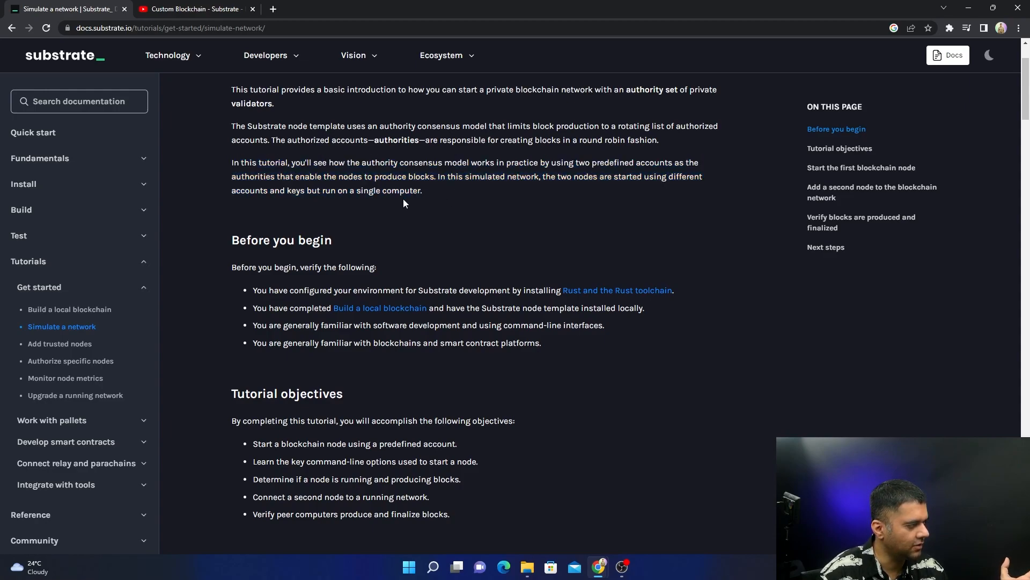
left_click_drag(508, 176, 422, 191)
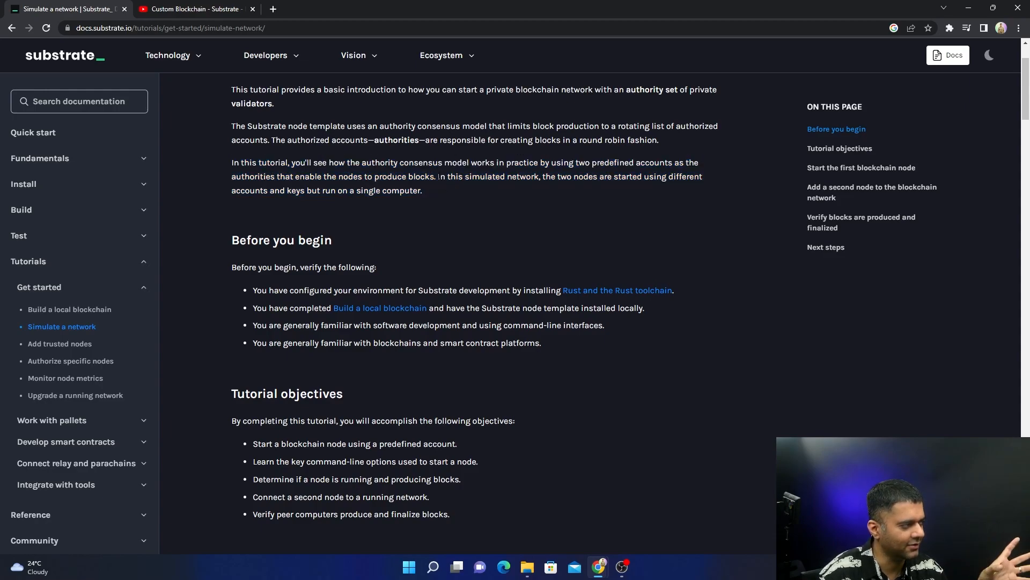
Scroll through the tutorial objectives and first-node steps, then return to the YouTube video.
scroll("down", 3)
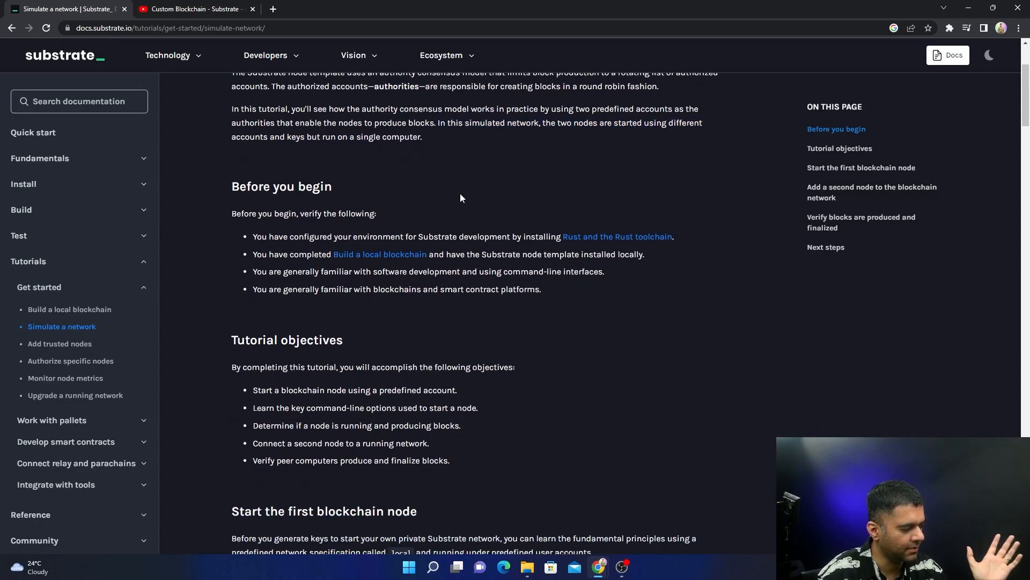
scroll("down", 3)
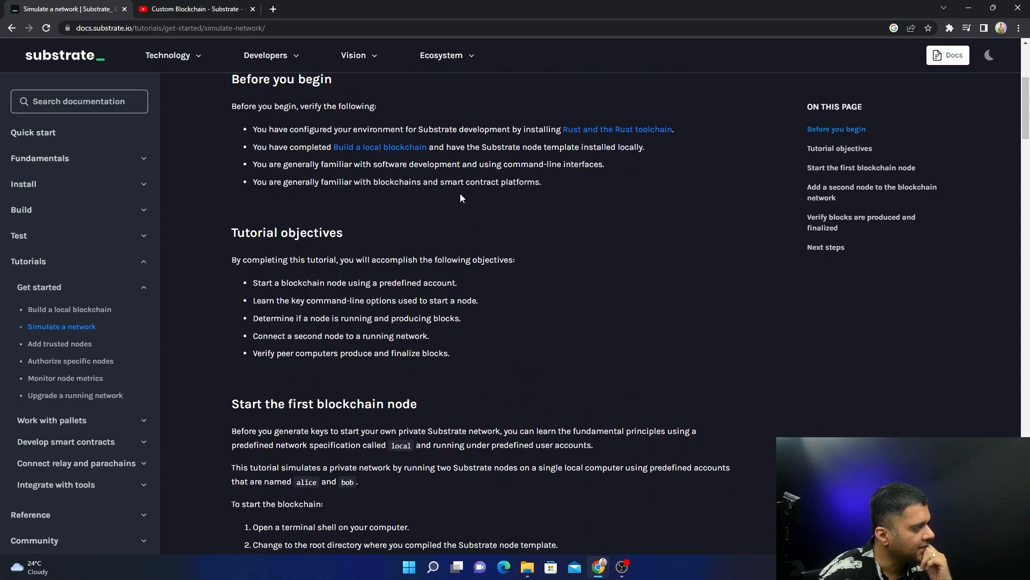
left_click(192, 9)
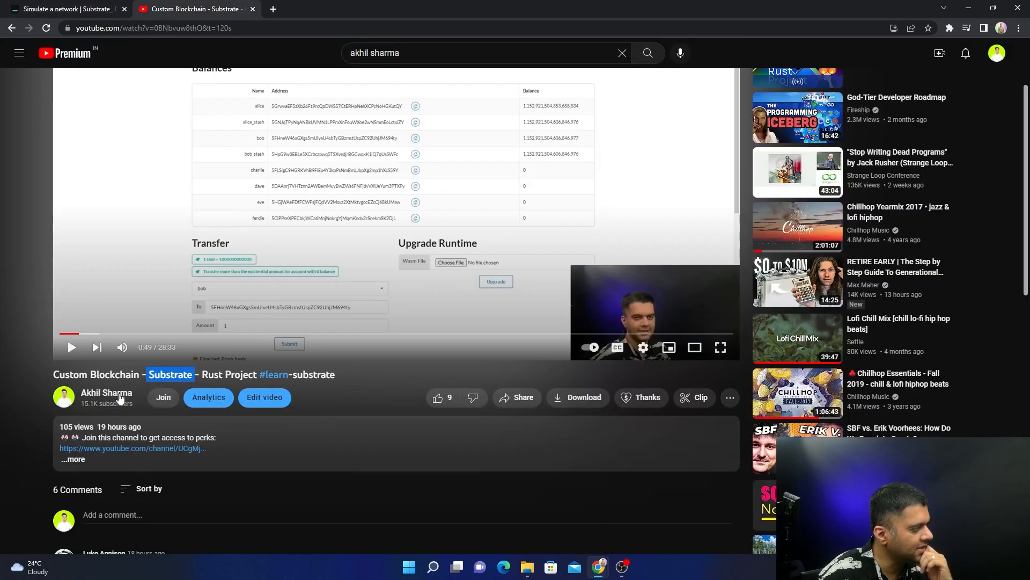
Select the video title on YouTube and return to the Simulate a network tutorial.
triple_click(191, 374)
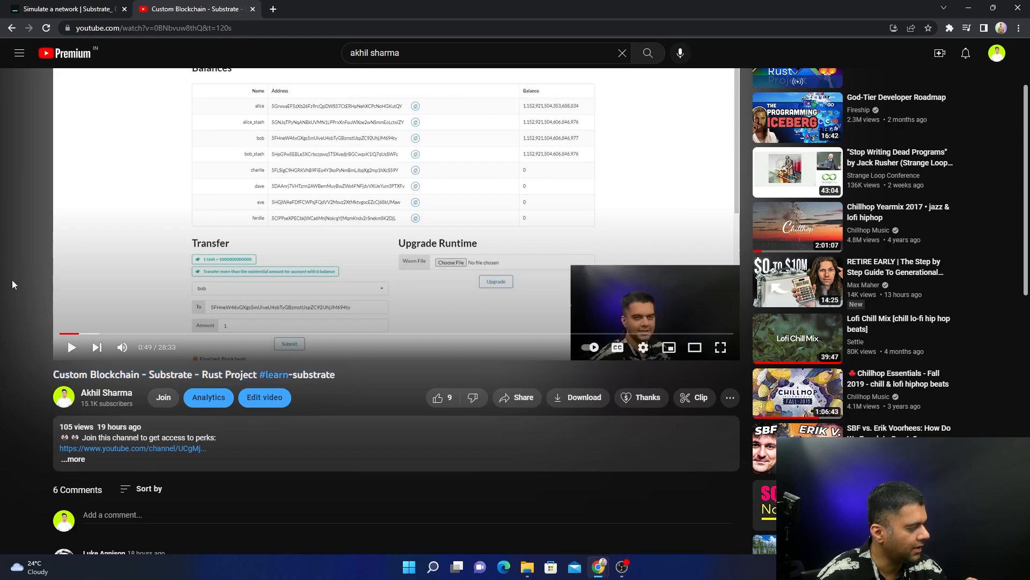
double_click(122, 374)
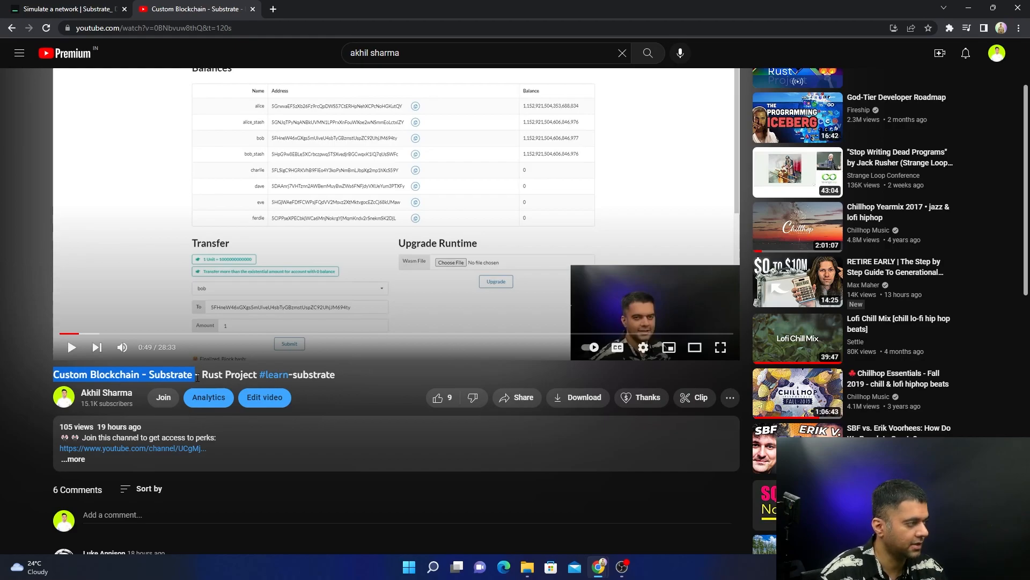
left_click(66, 8)
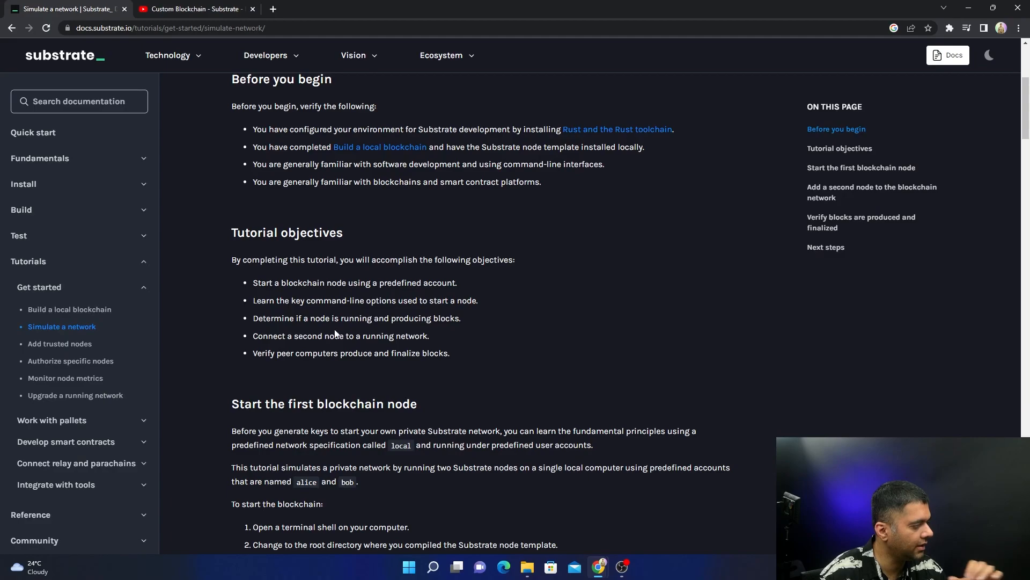
Reach the 'Start the first blockchain node' steps and launch an Ubuntu terminal.
scroll("down", 3)
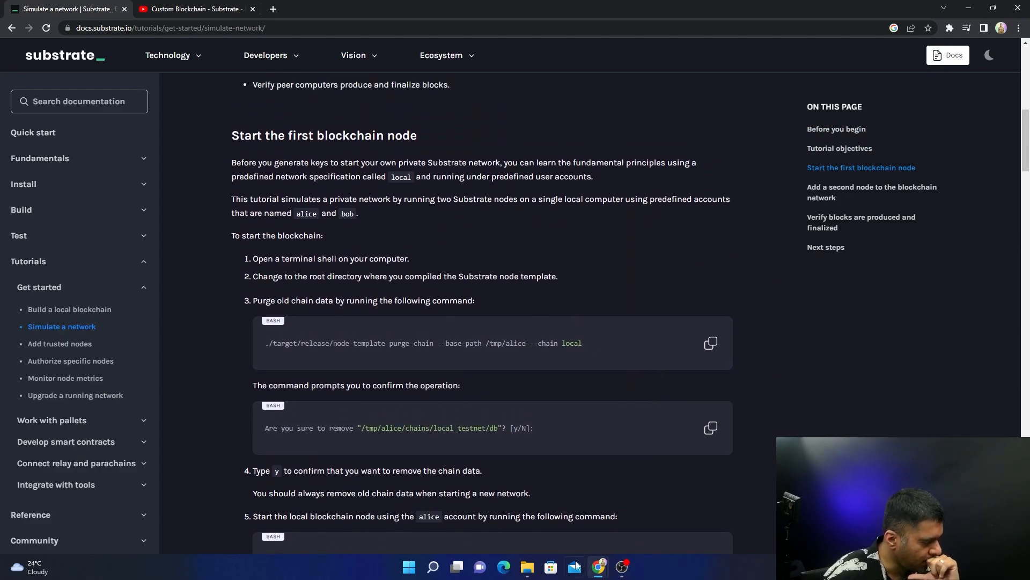
left_click(432, 567)
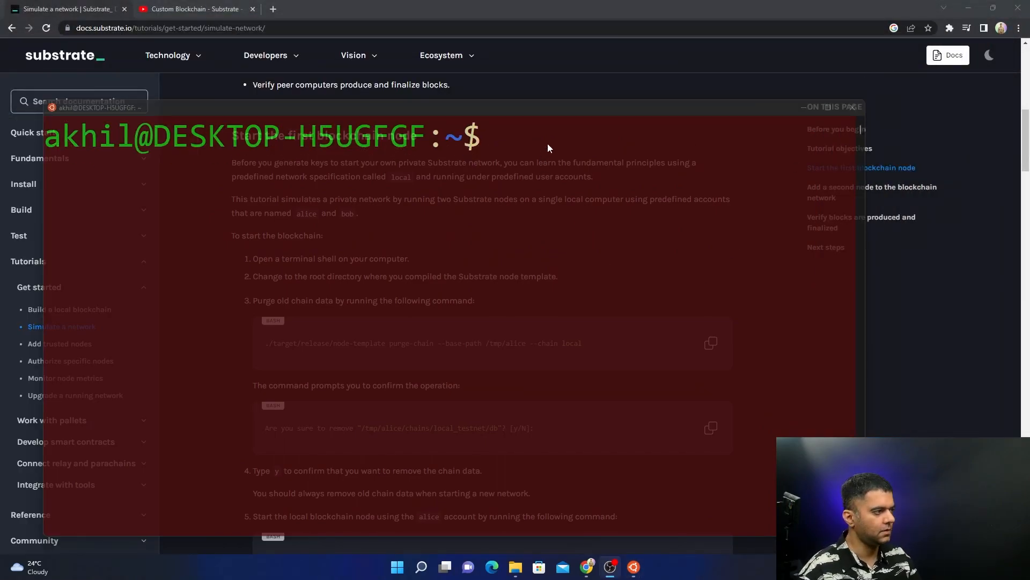
Change directory through dev-stuff, substrate-custom into substrate-node-template.
type("cd dev-stuff/")
type("cd rust-stuff/")
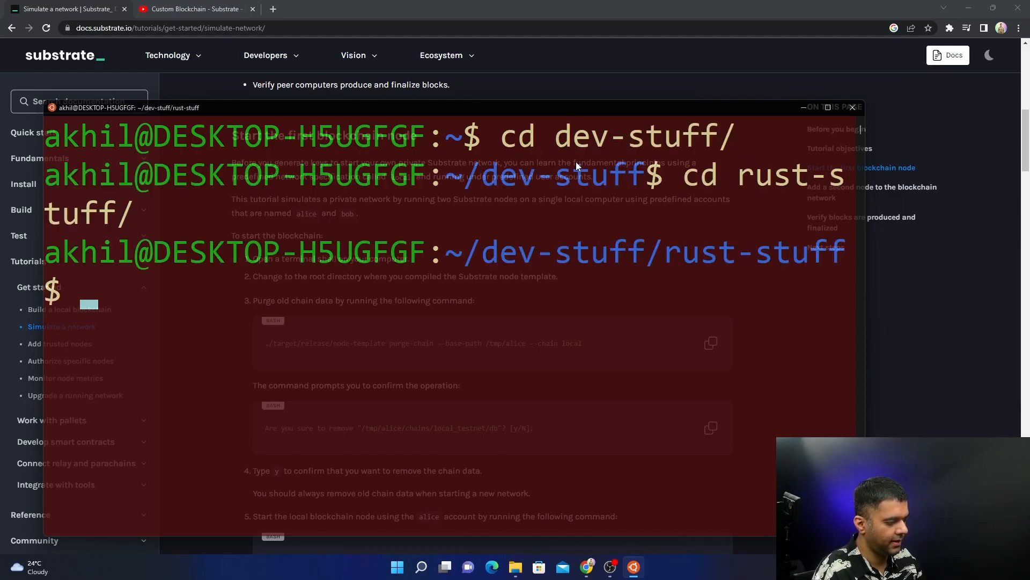
type("cd sub")
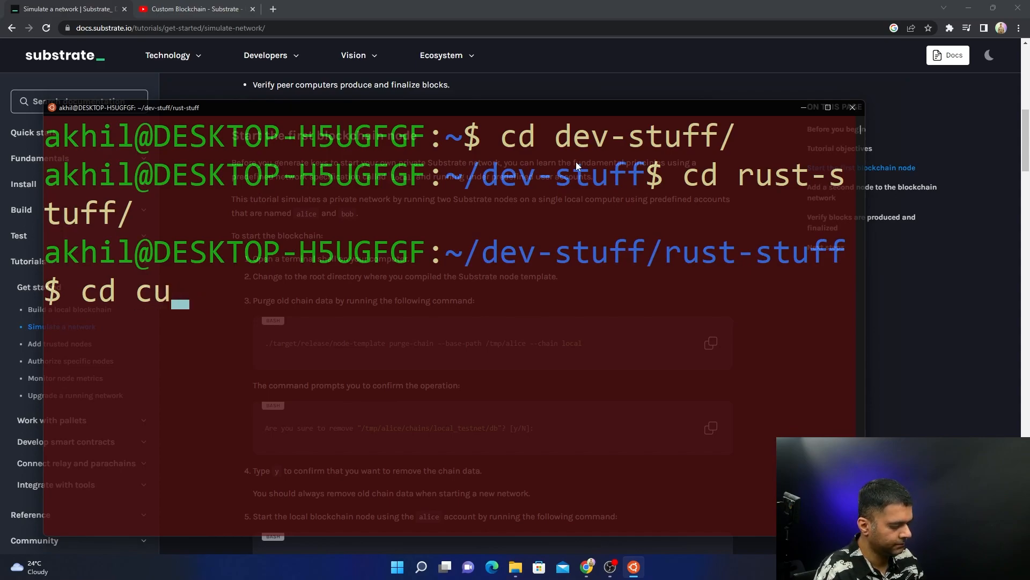
key("Backspace")
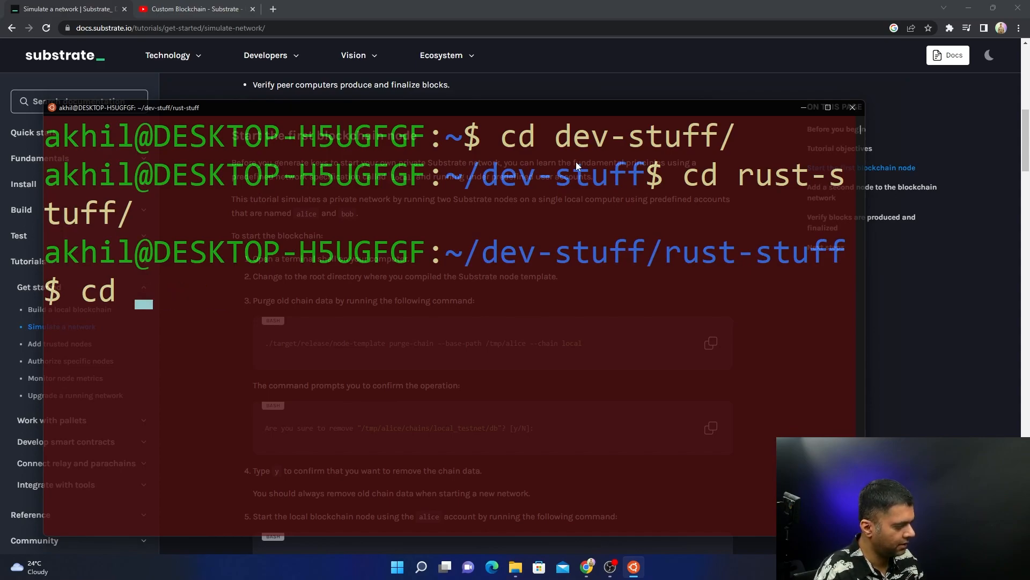
type("substrate-custom/")
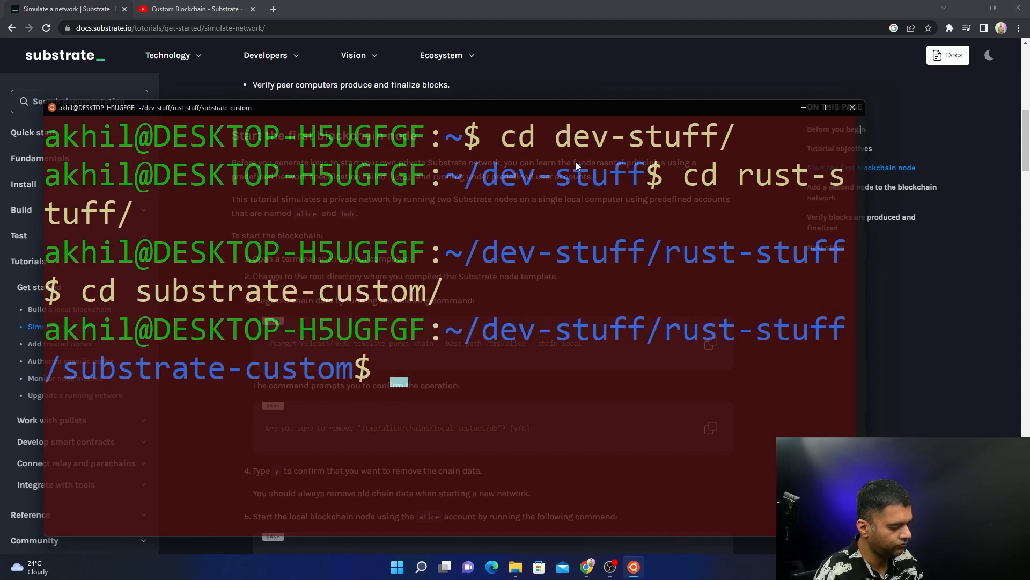
type("cd s")
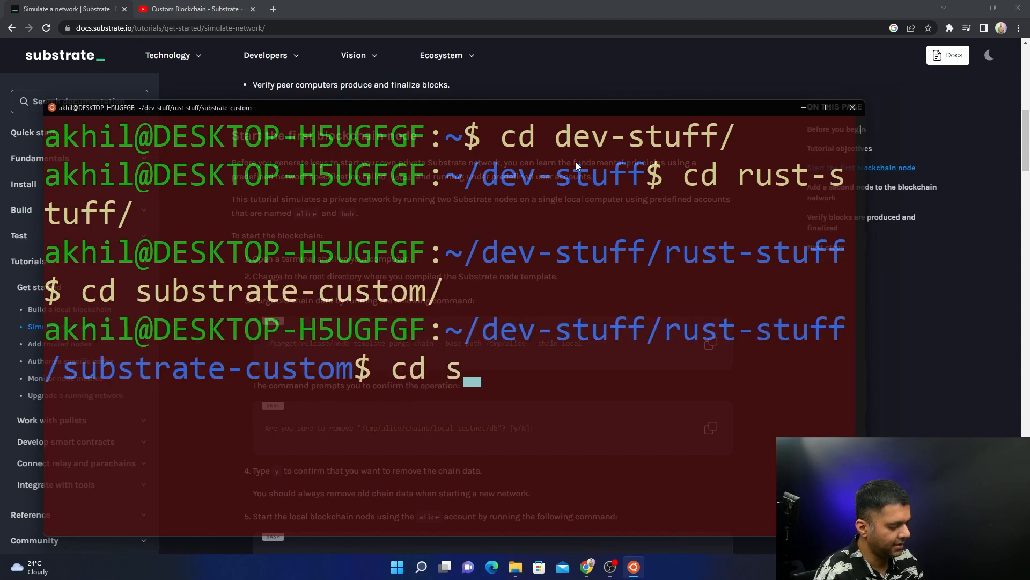
type("ubstrate-node-template/")
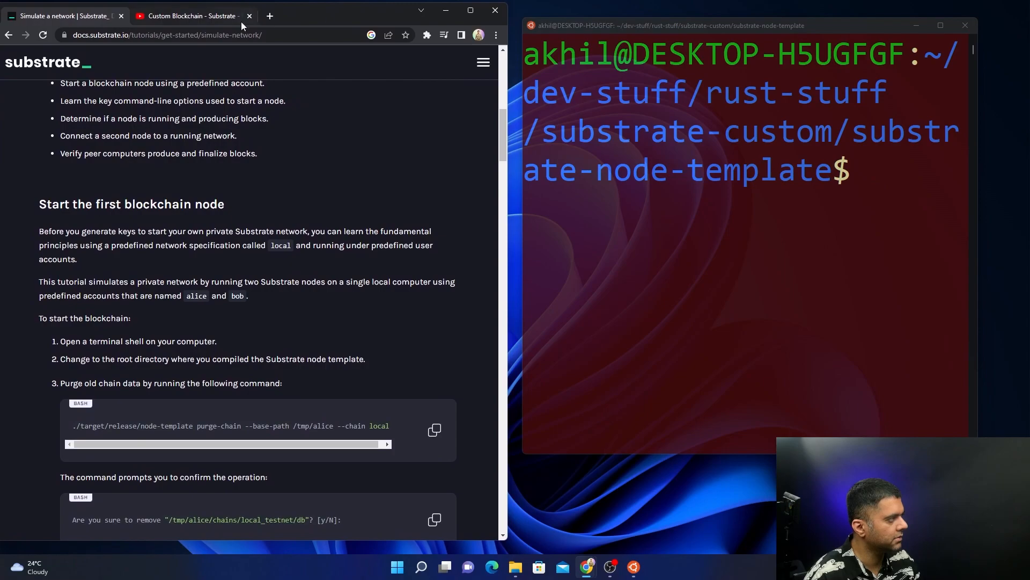
Run the purge-chain command for alice's local_testnet data and confirm with y.
left_click(249, 15)
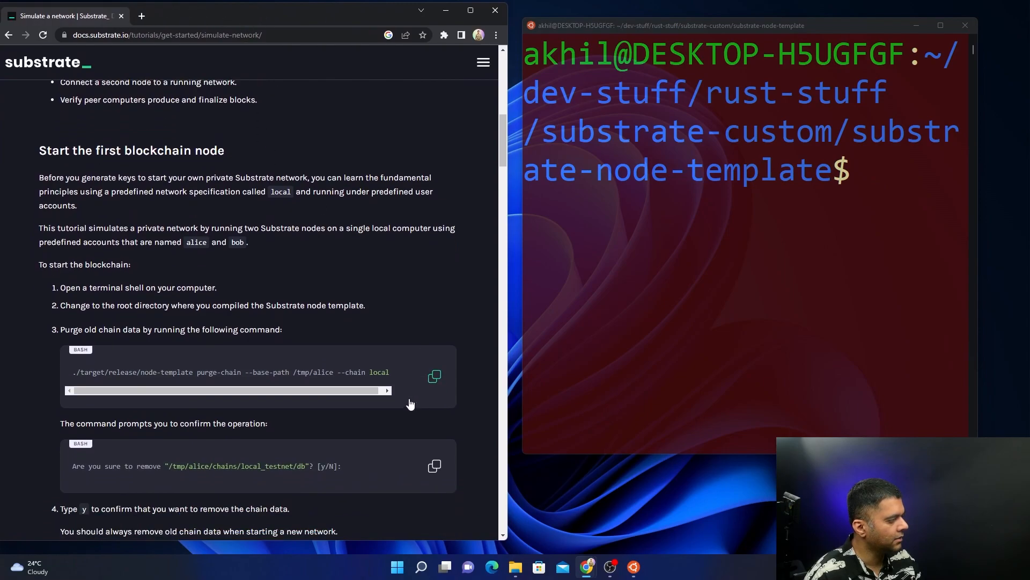
scroll("down", 3)
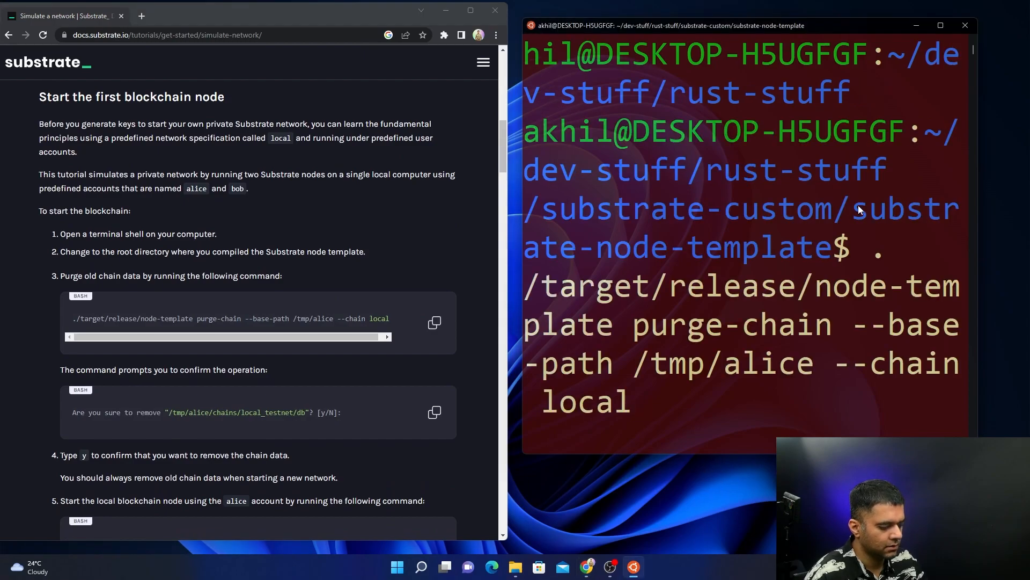
key("Return")
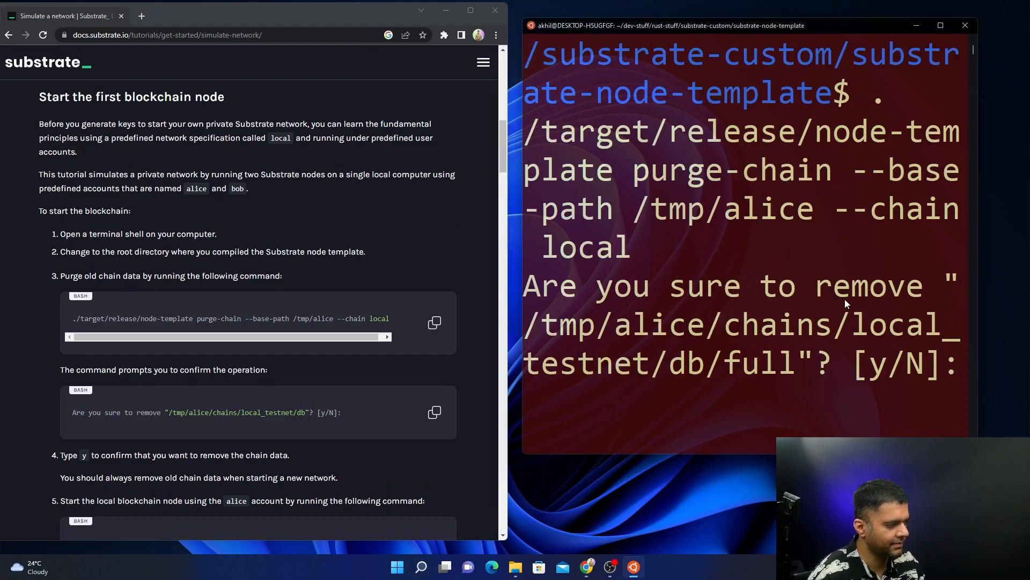
type("y")
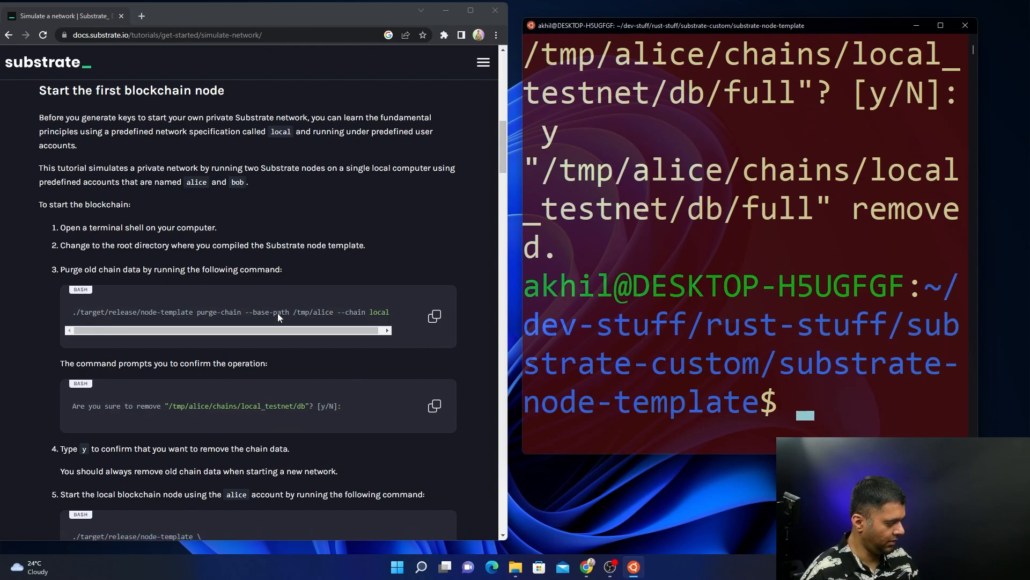
Copy the node-template command that starts the alice node from the docs.
scroll("down", 3)
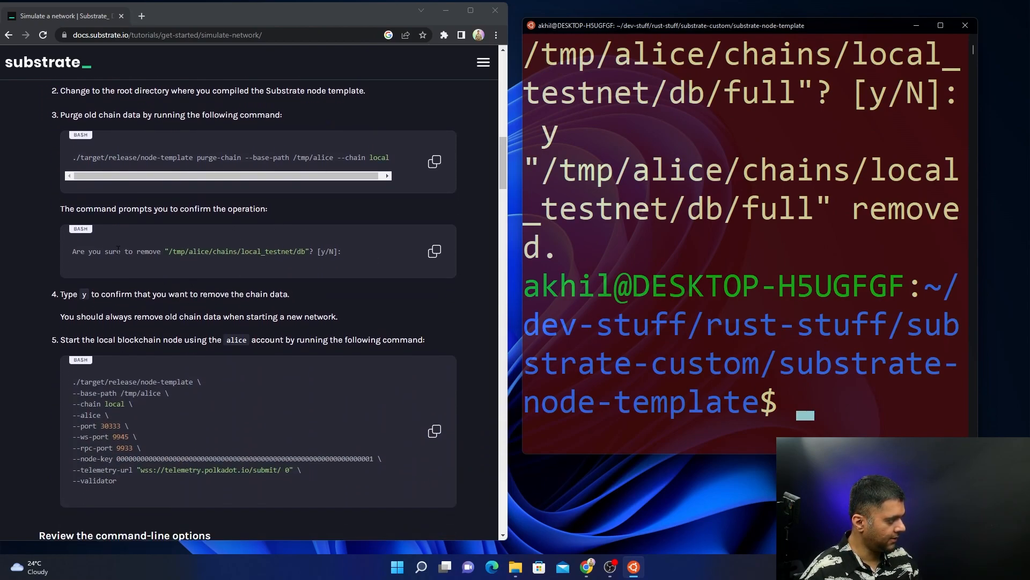
scroll("down", 3)
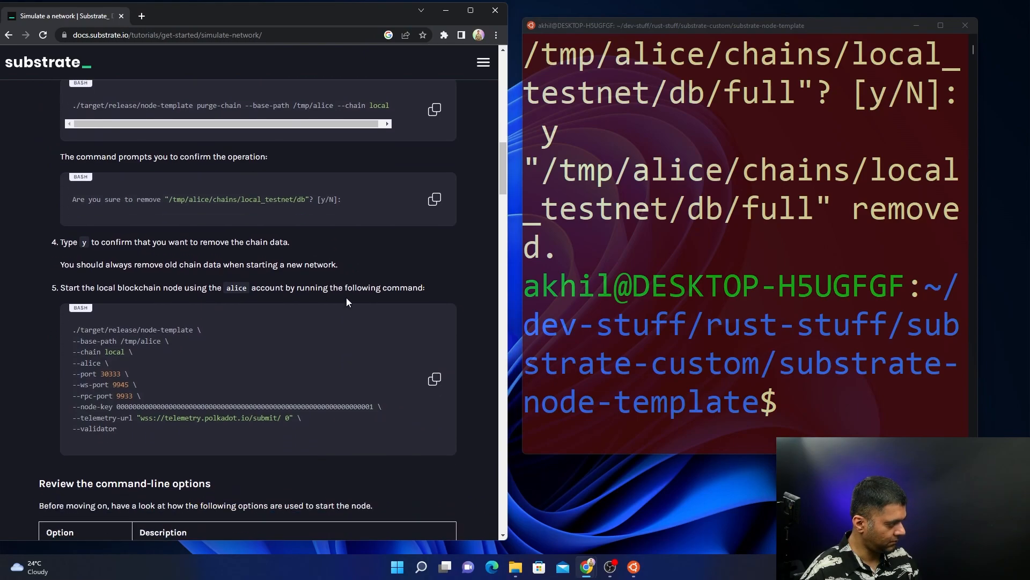
scroll("down", 3)
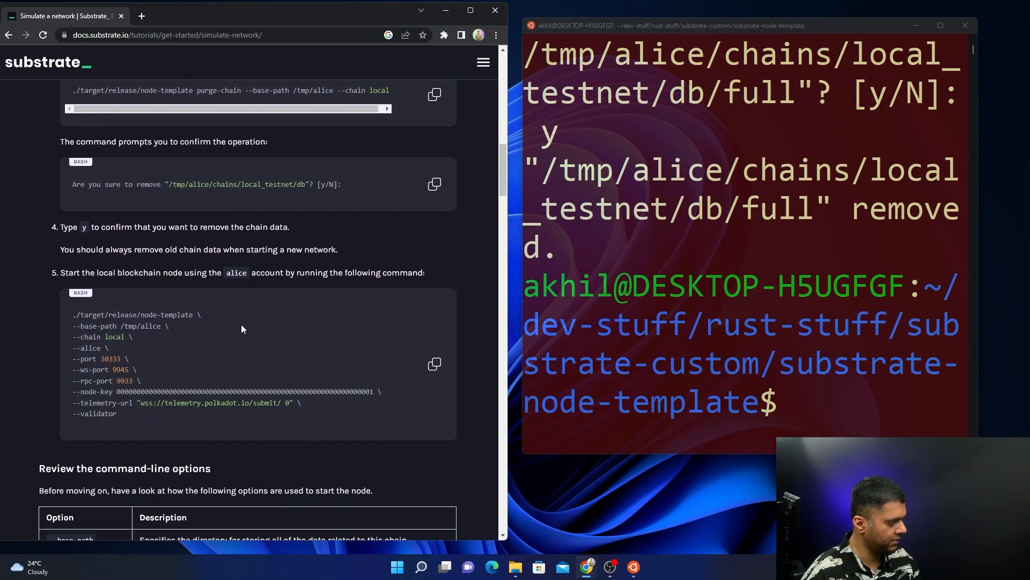
left_click(435, 364)
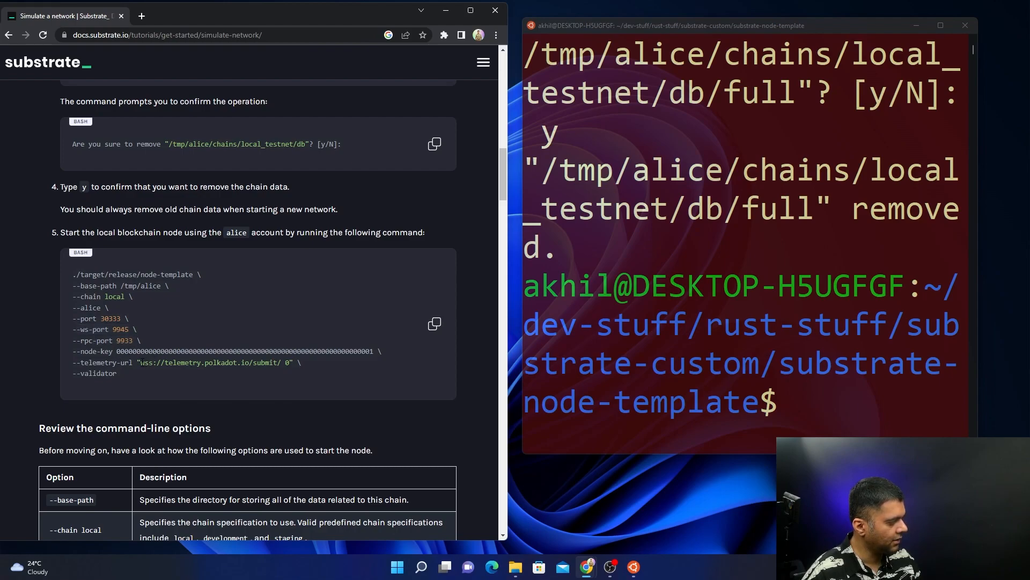
double_click(211, 362)
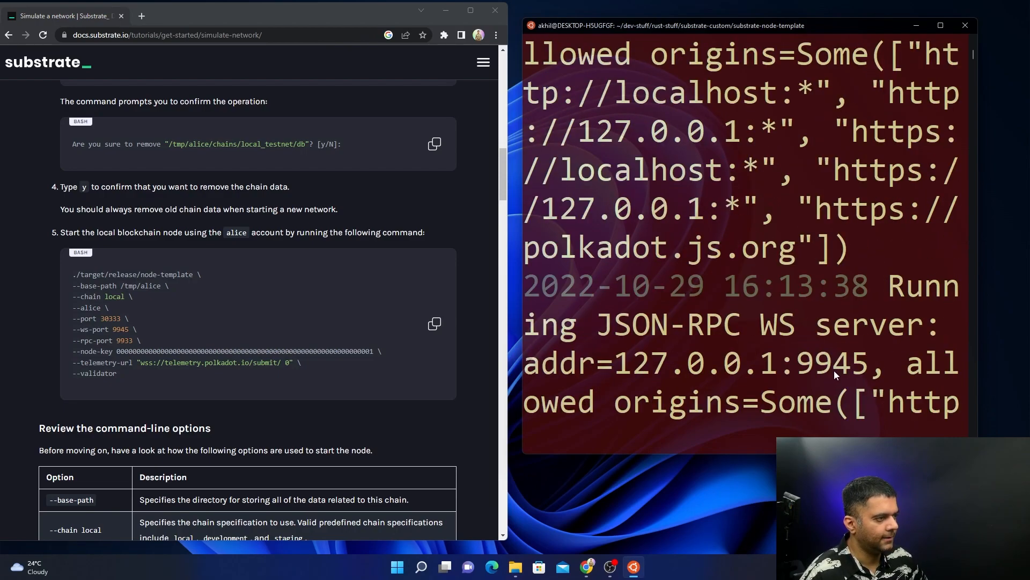
Enlarge the terminal to read alice's node log at block #0, then reach 'Add a second node'.
left_click(939, 25)
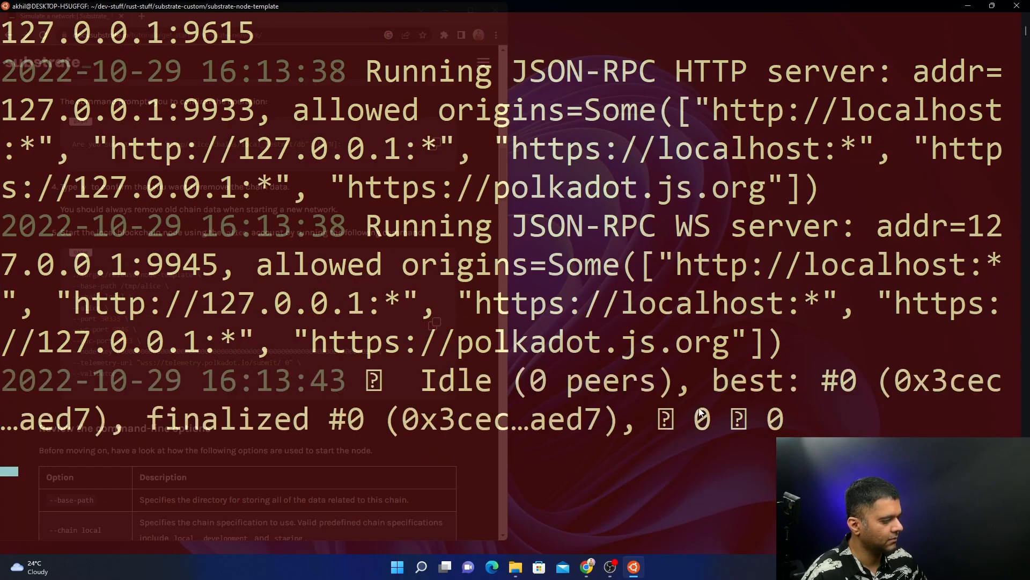
scroll("down", 3)
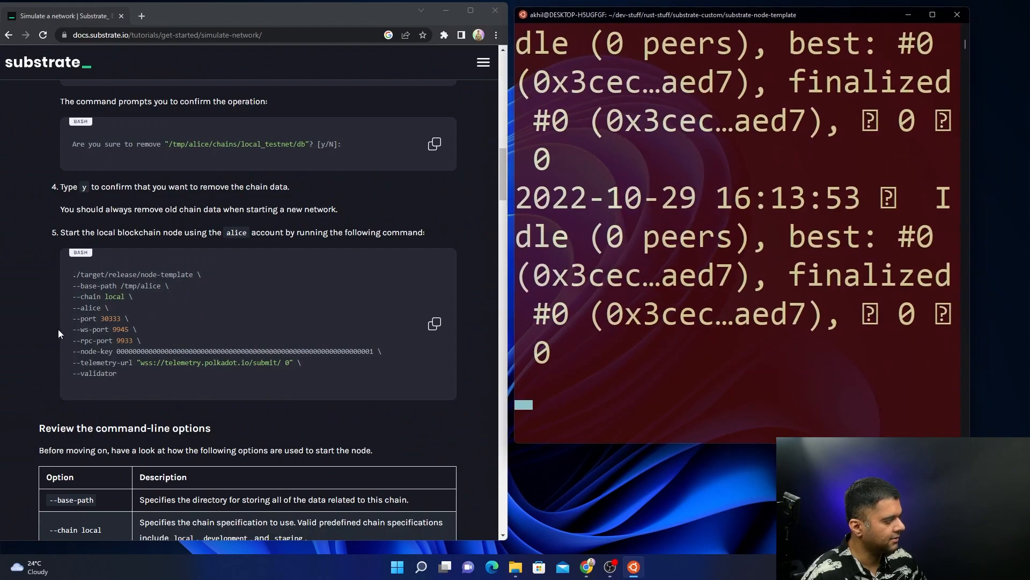
scroll("down", 3)
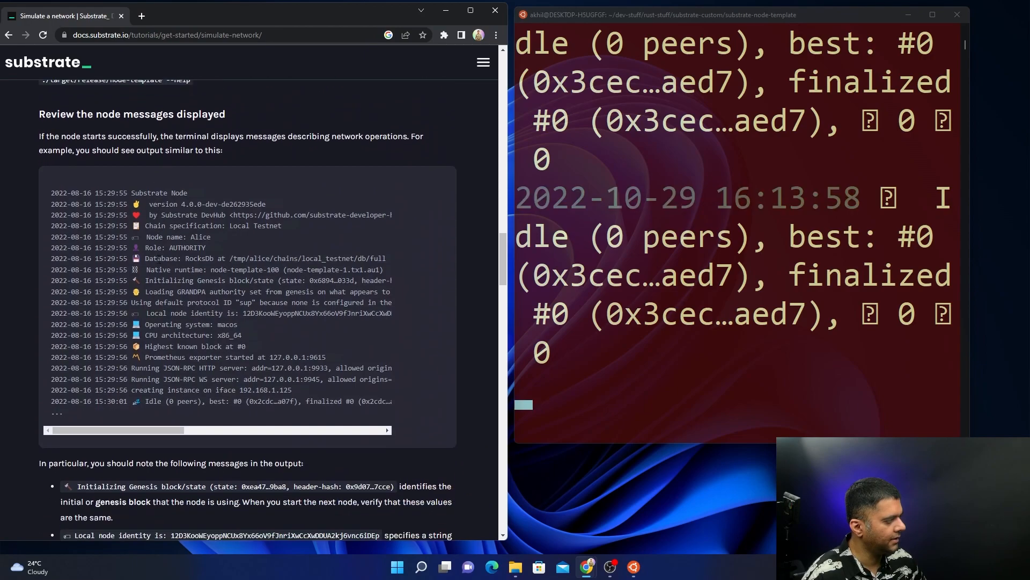
scroll("down", 3)
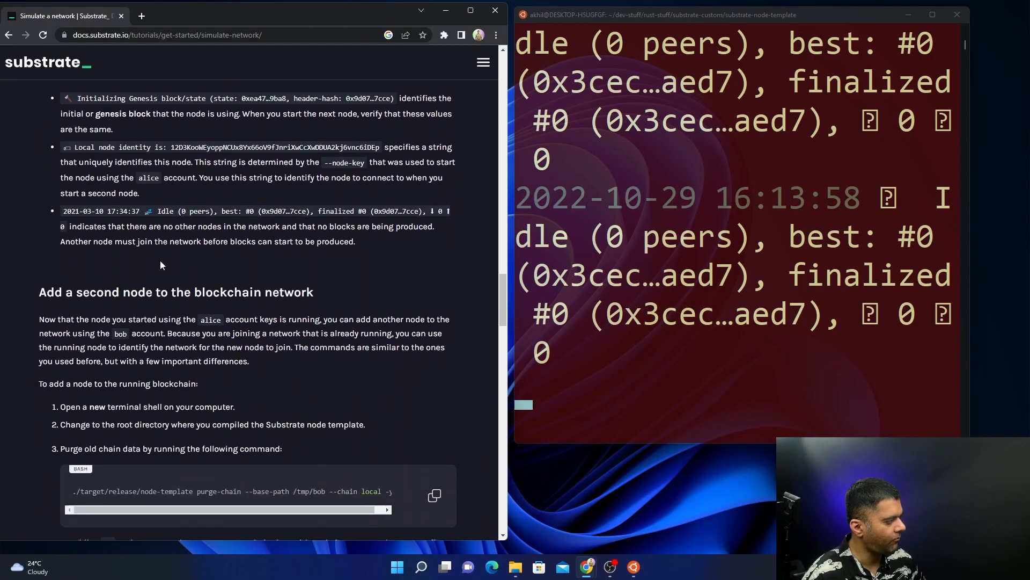
scroll("up", 3)
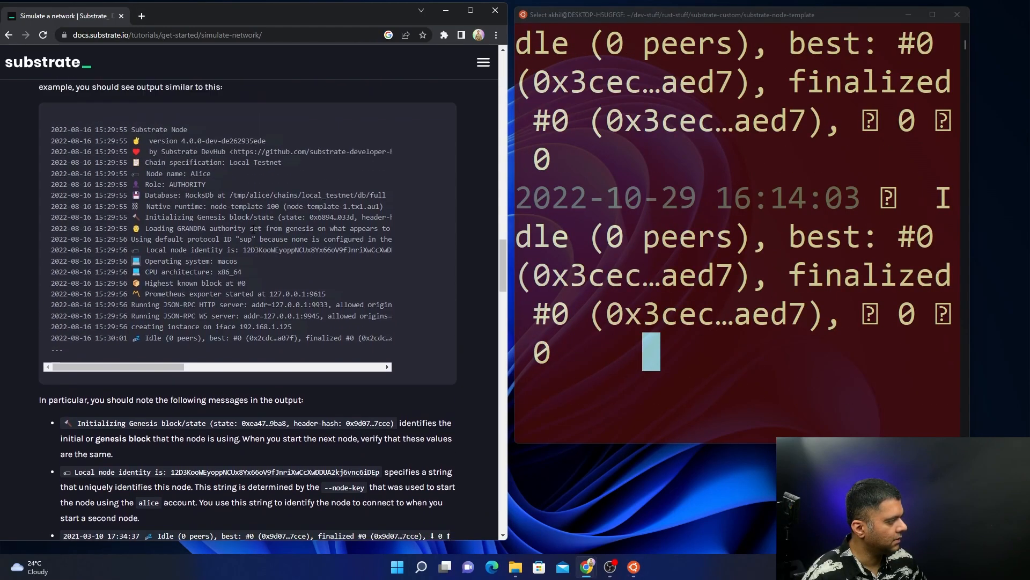
scroll("down", 3)
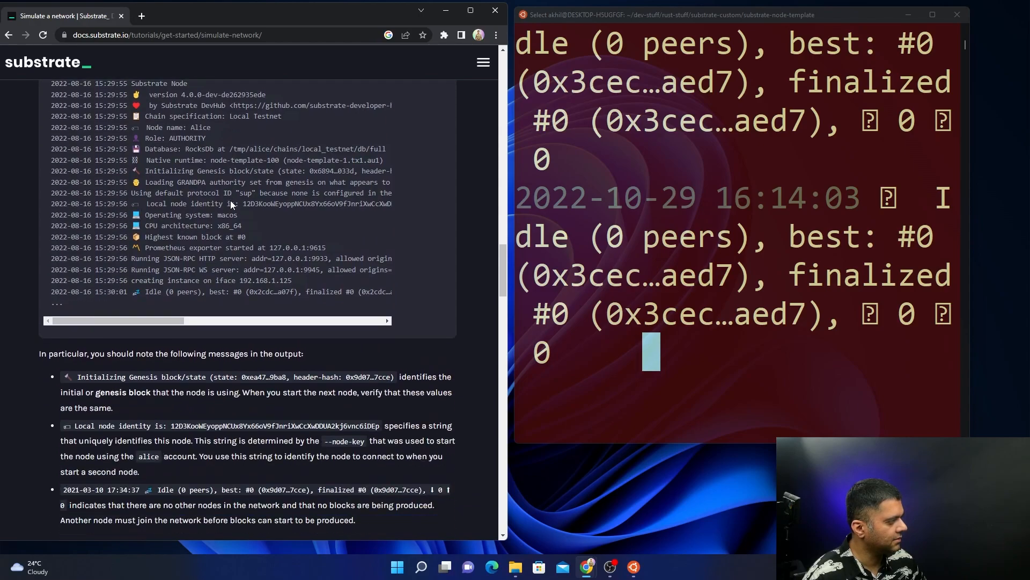
scroll("down", 3)
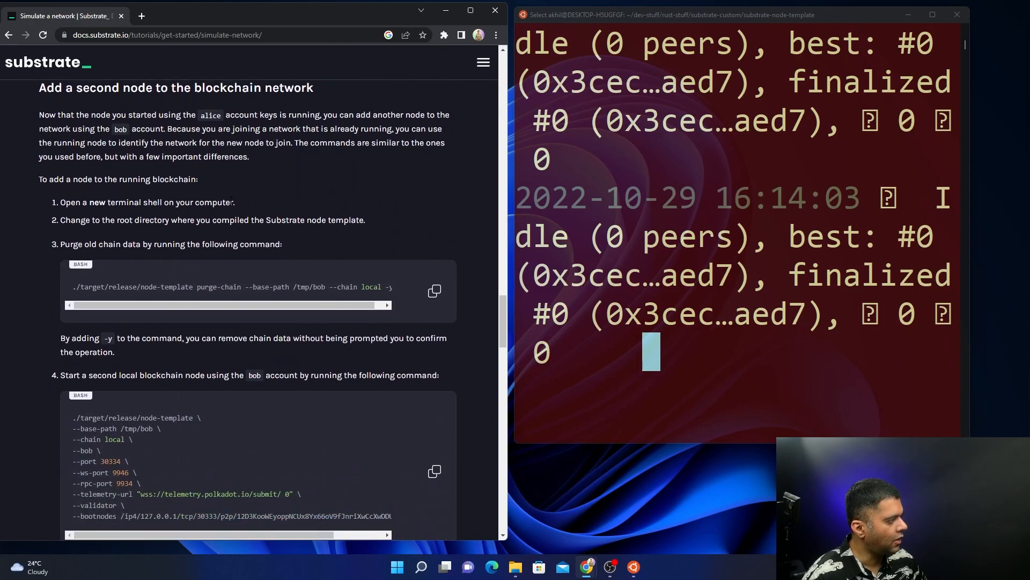
Start a second terminal in substrate-node-template and scroll the docs to the bob node command.
right_click(632, 566)
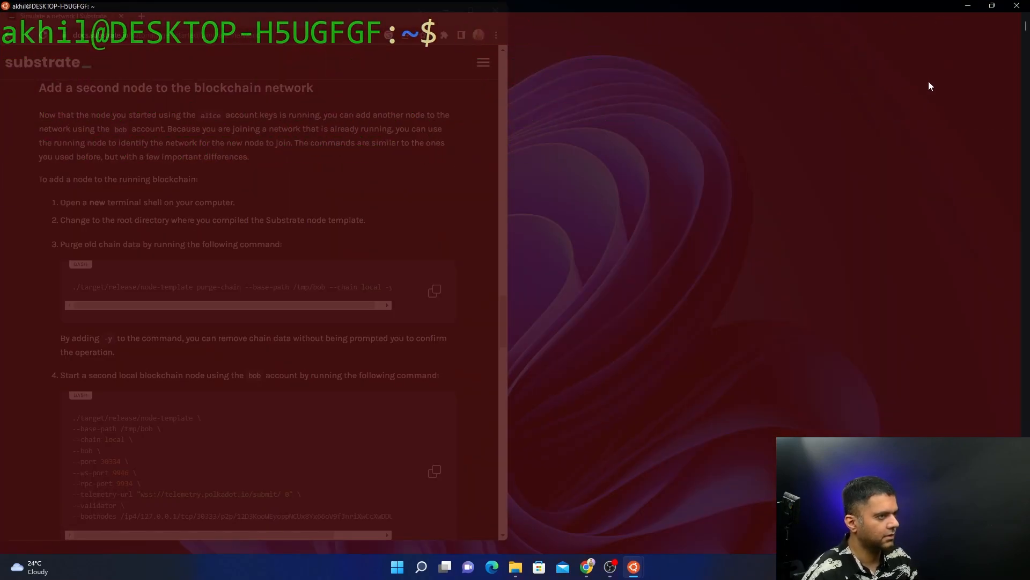
type("cd dev-stuff/")
type("cd rust-stuff/")
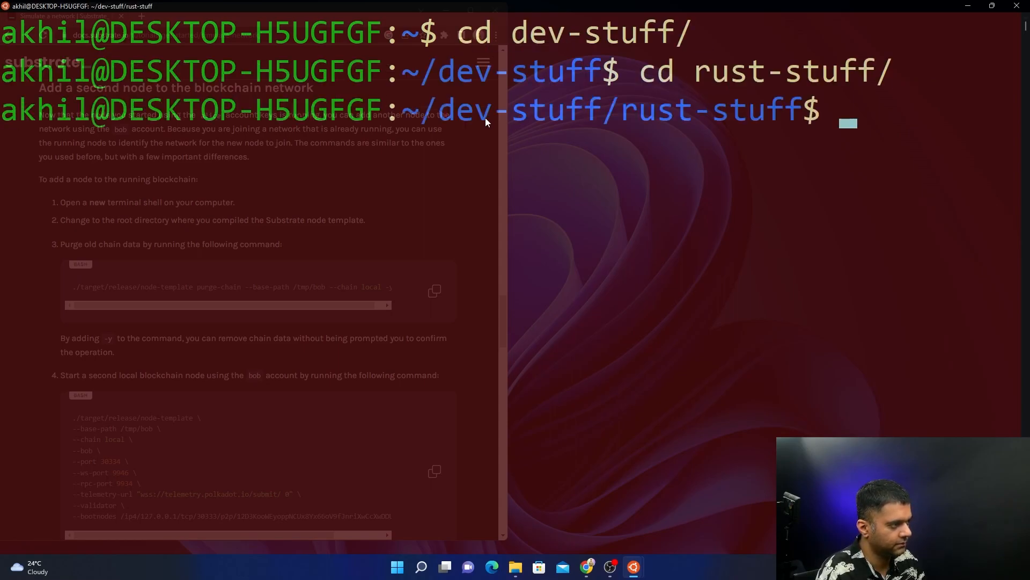
type("cd substrate-custom/")
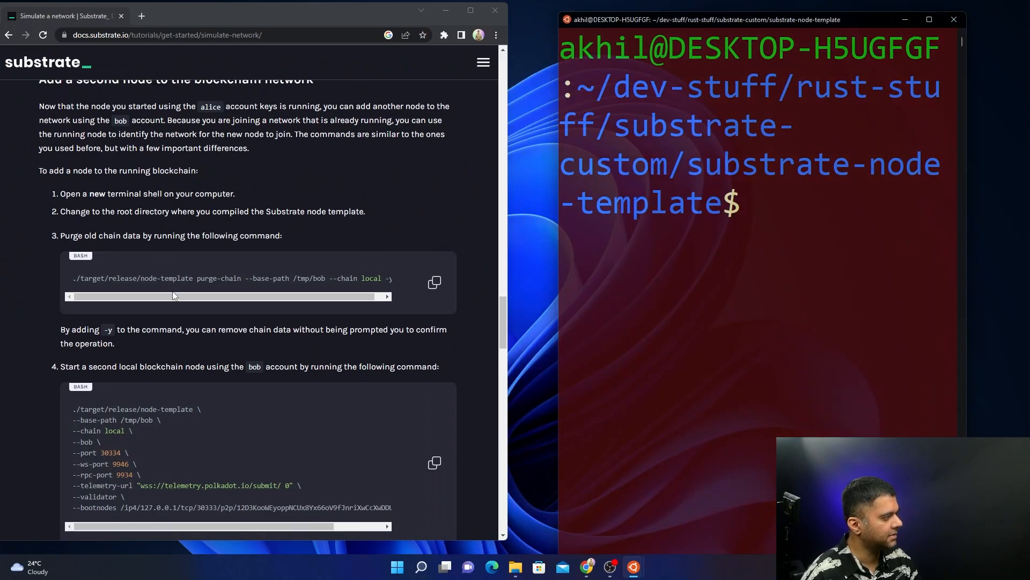
left_click(434, 283)
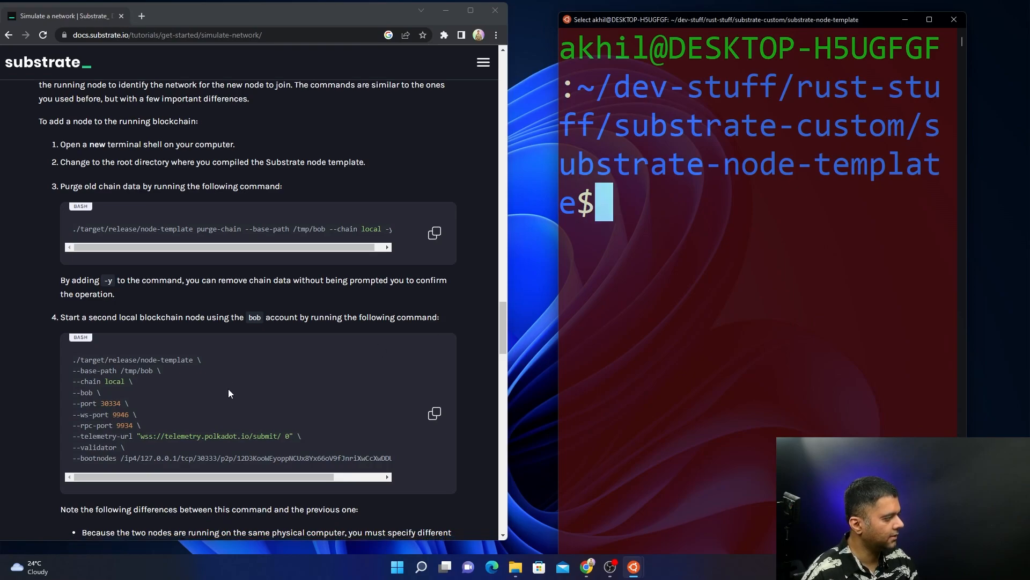
scroll("down", 3)
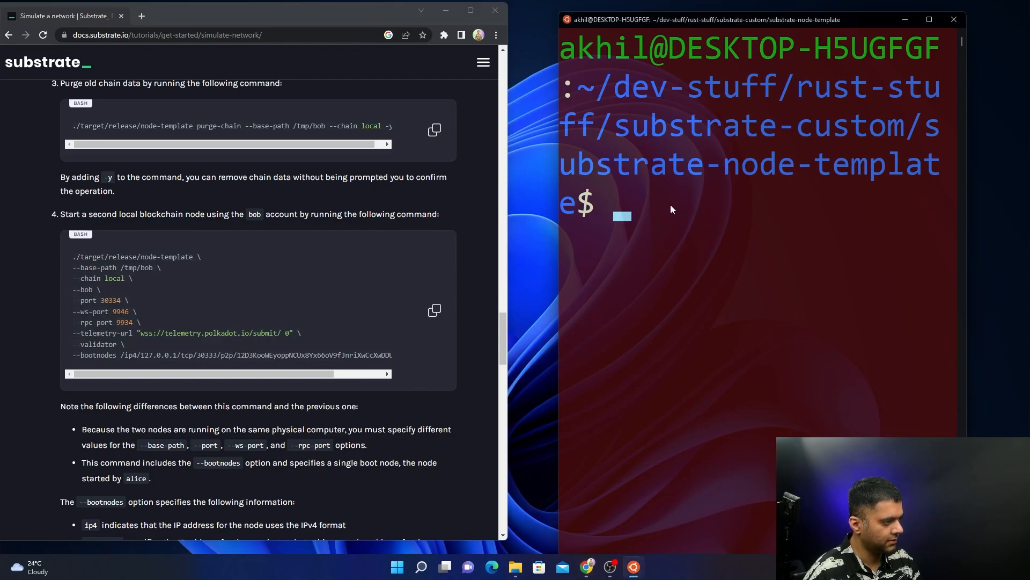
Run the bob node with --bootnodes, review the option explanations, then hide Chrome to watch both nodes.
left_click(433, 310)
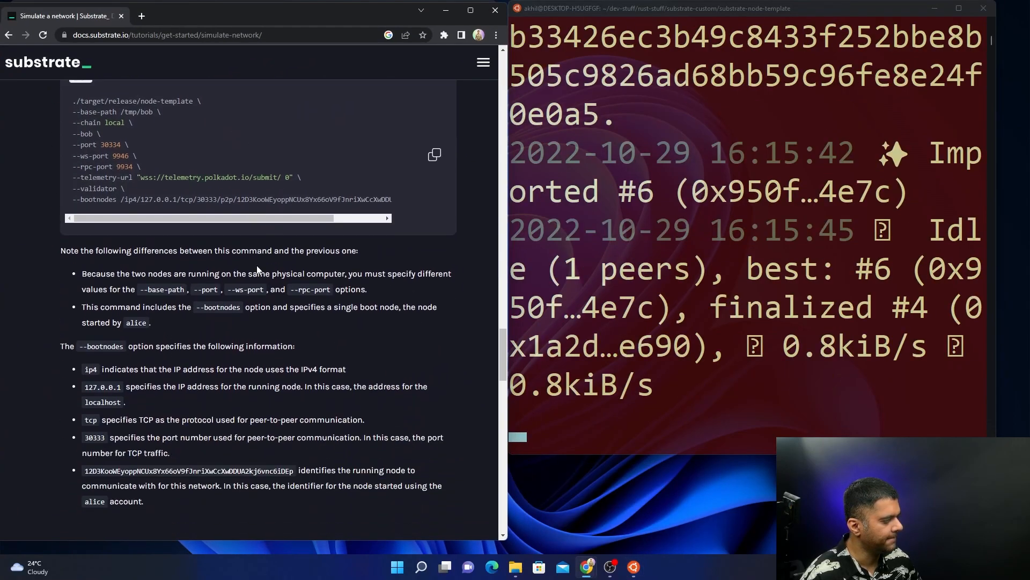
scroll("down", 3)
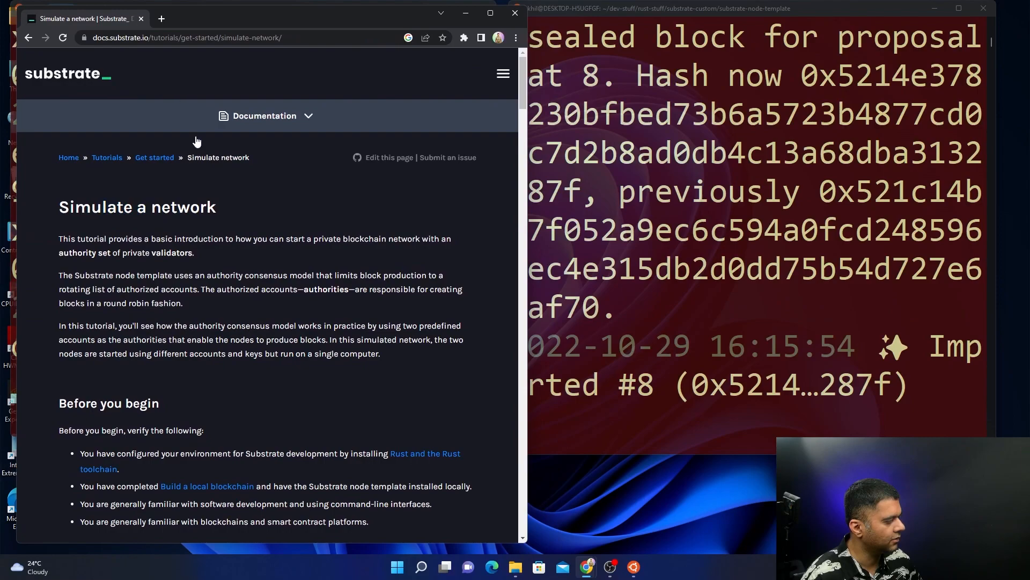
scroll("down", 3)
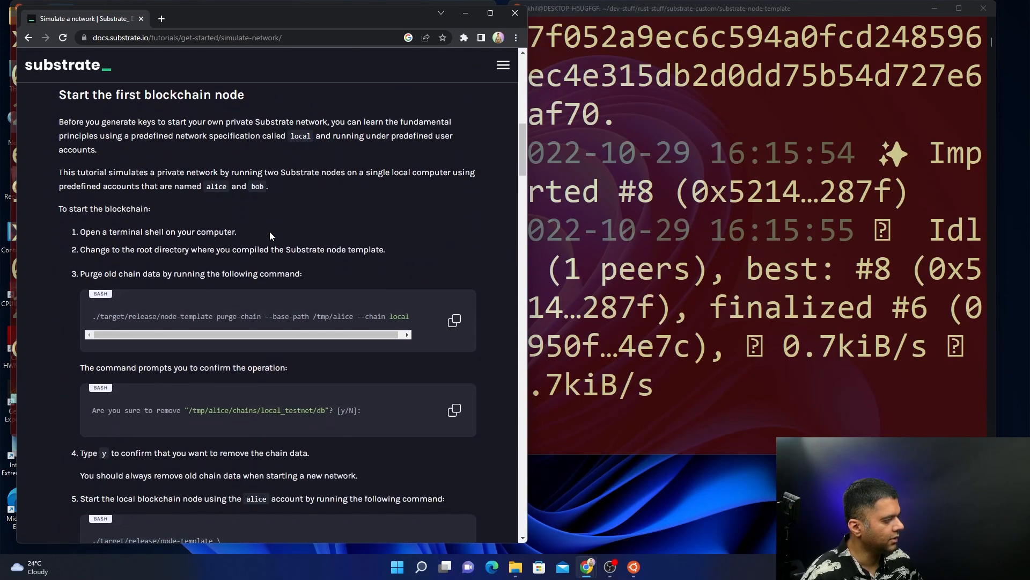
scroll("down", 3)
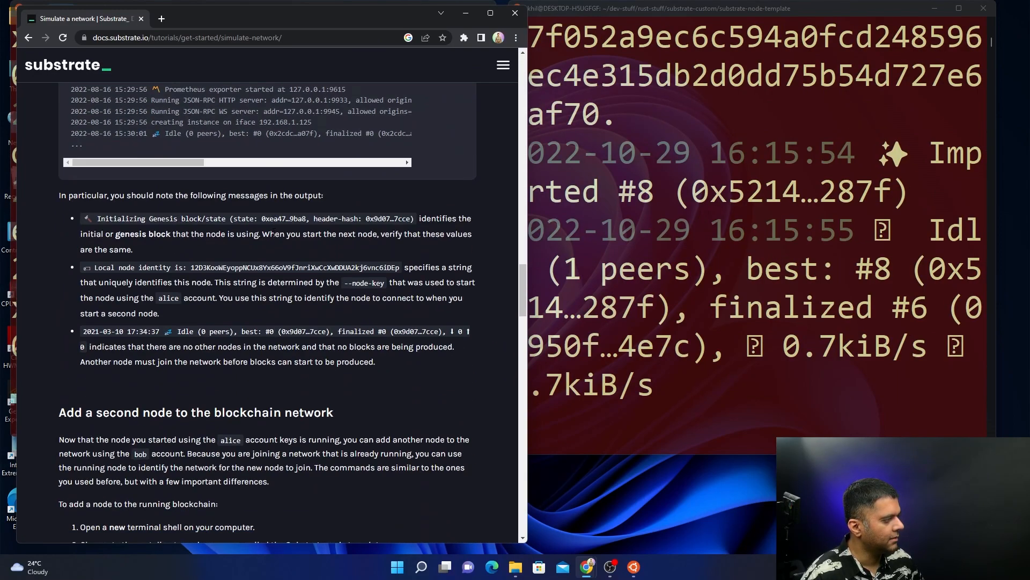
scroll("down", 3)
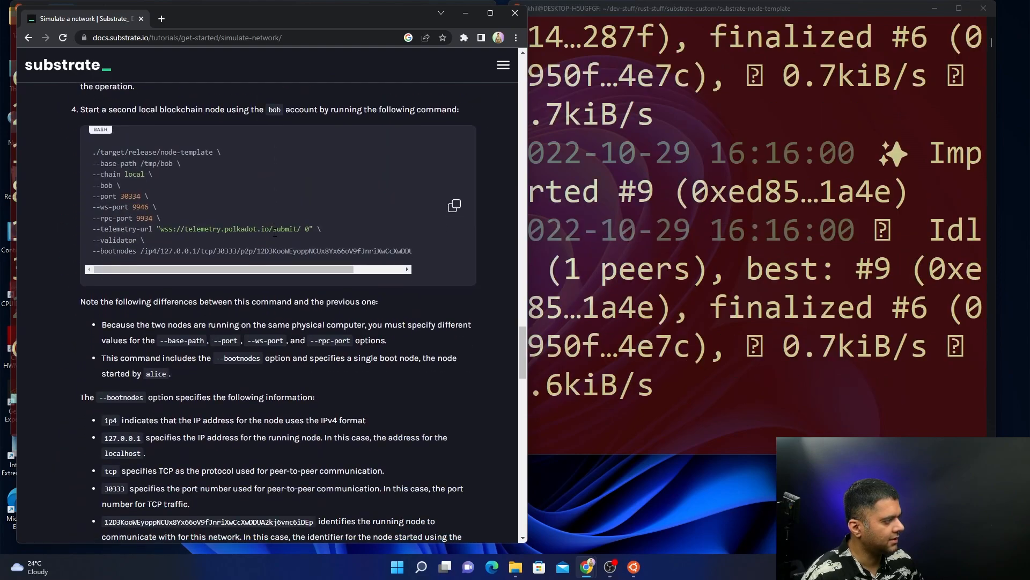
scroll("down", 3)
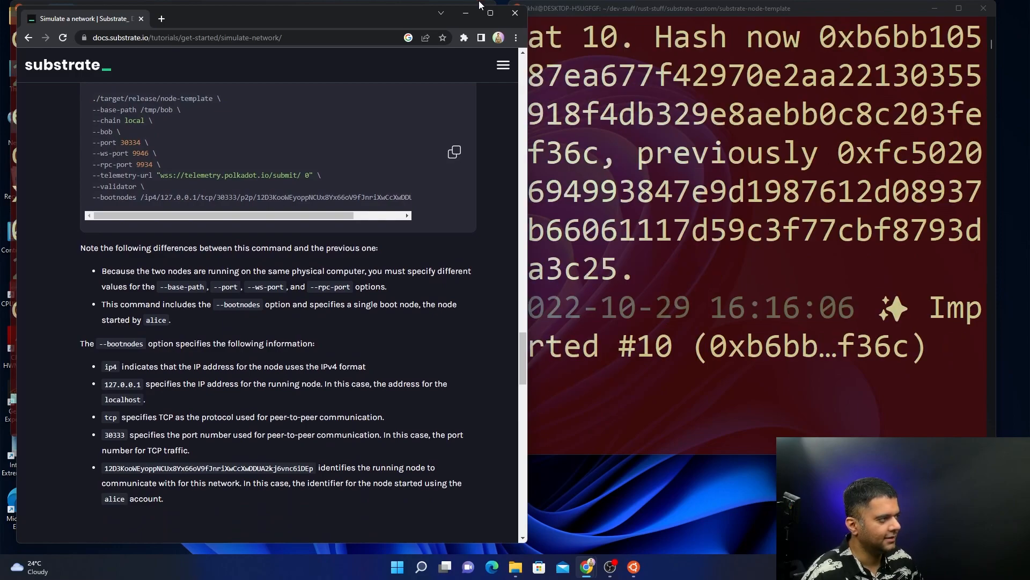
left_click(514, 13)
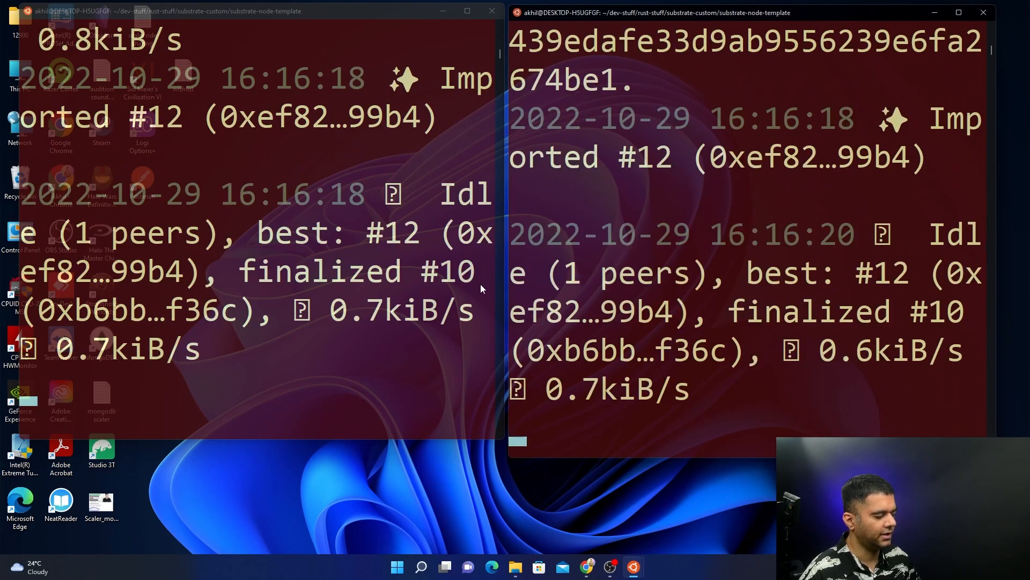
mouse_move(514, 420)
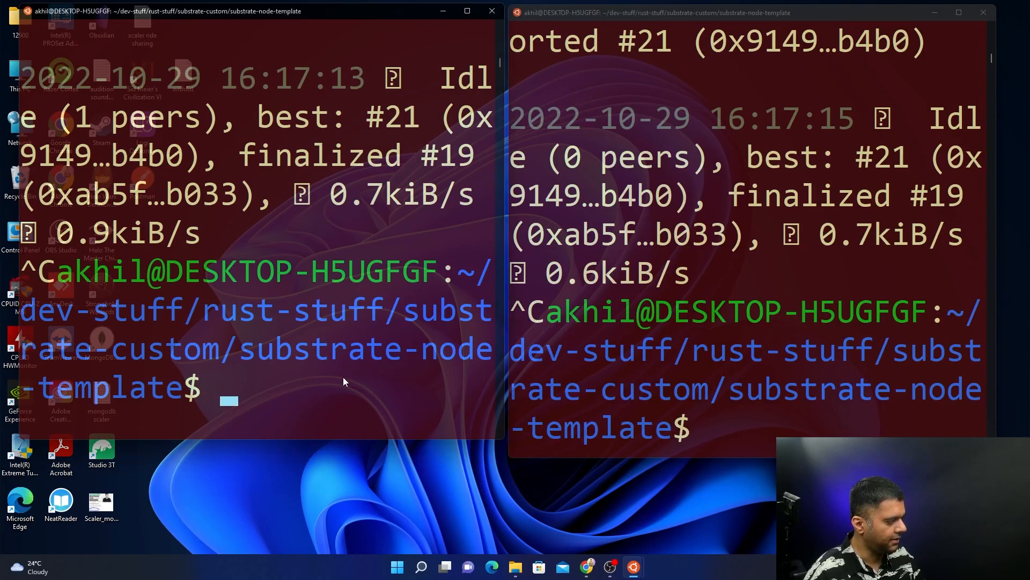
Launch VS Code with 'code .' after stopping the nodes, then close the remaining terminal.
type("code .")
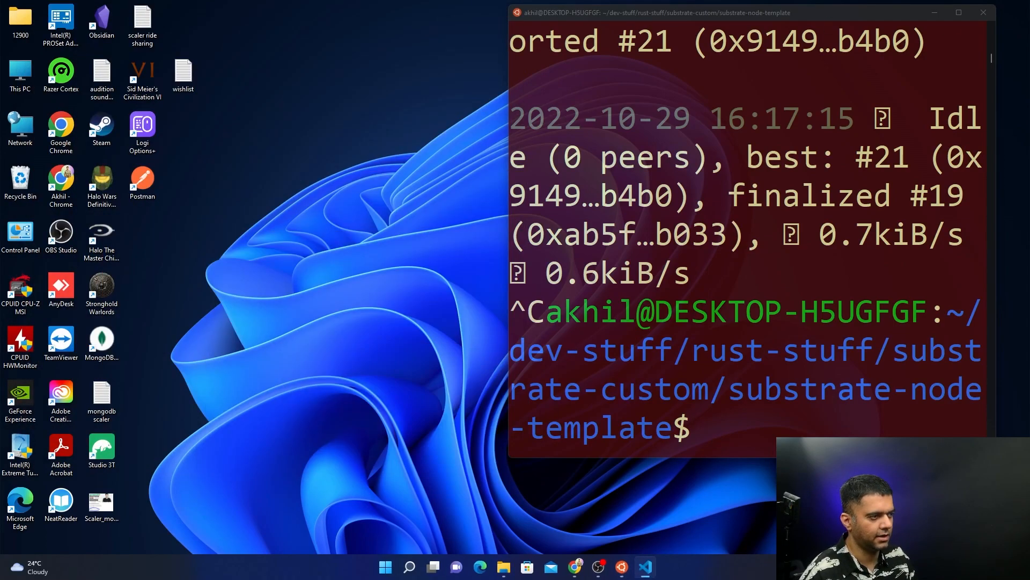
left_click(982, 11)
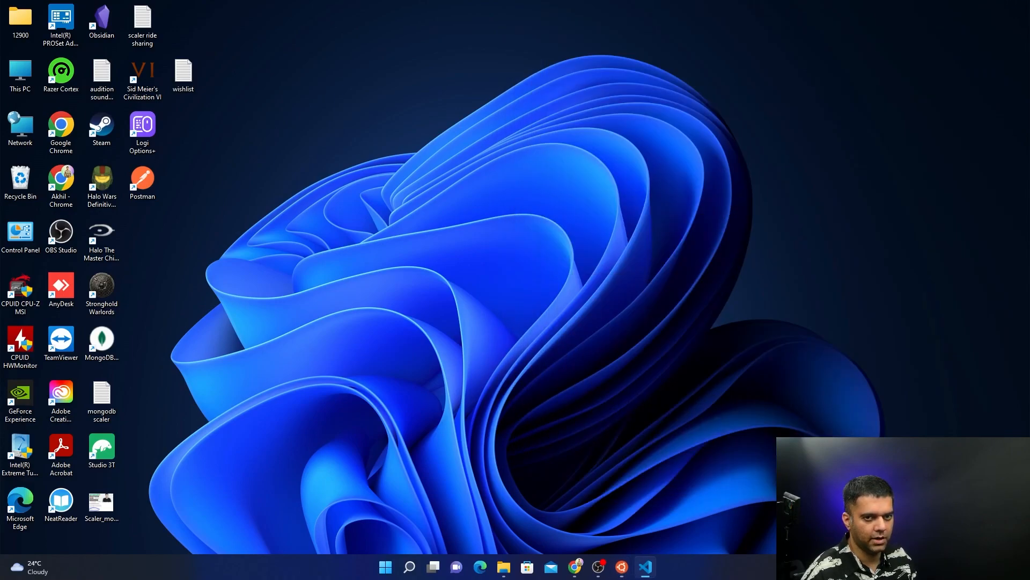
left_click(645, 565)
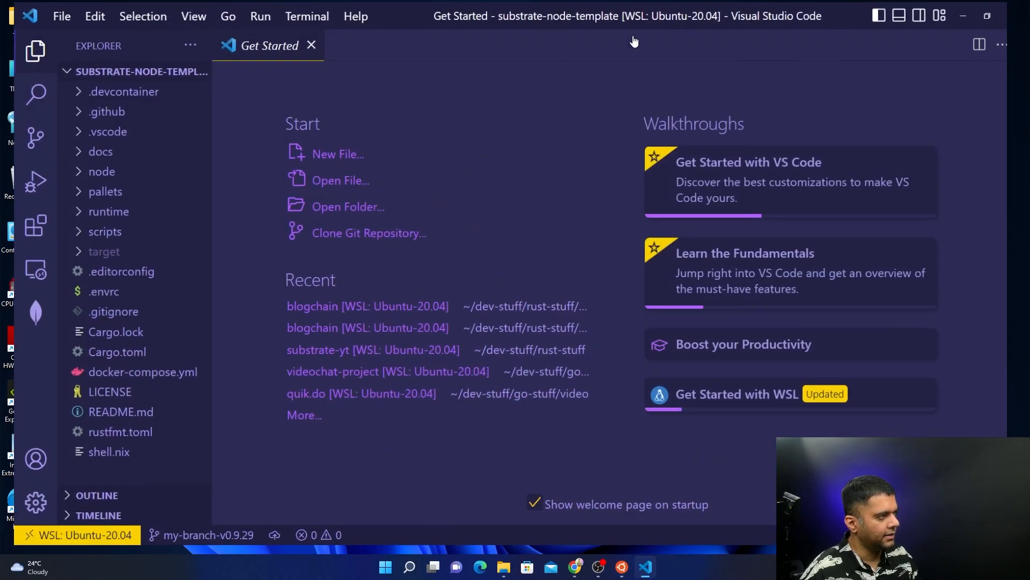
left_click(312, 45)
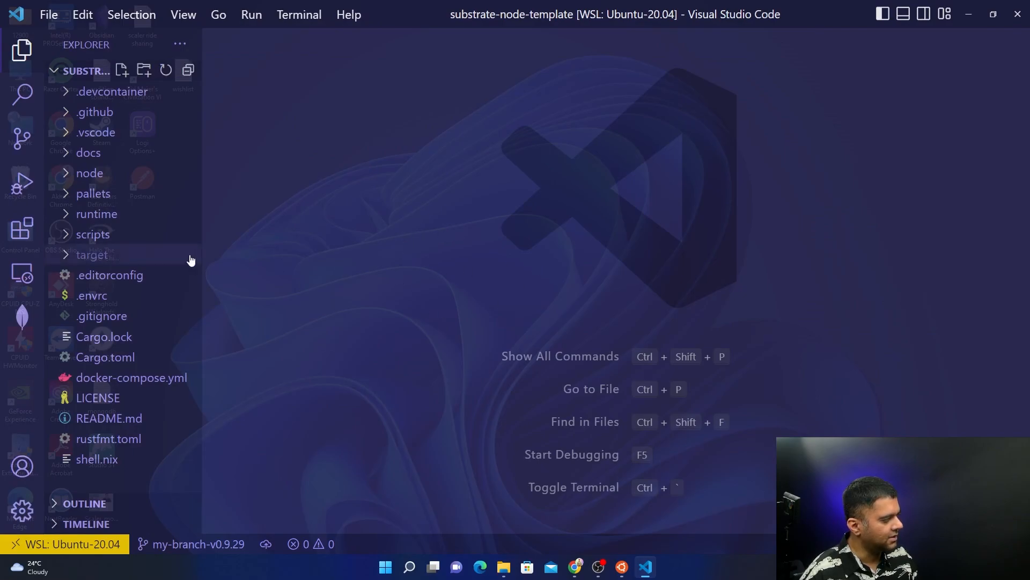
left_click(95, 214)
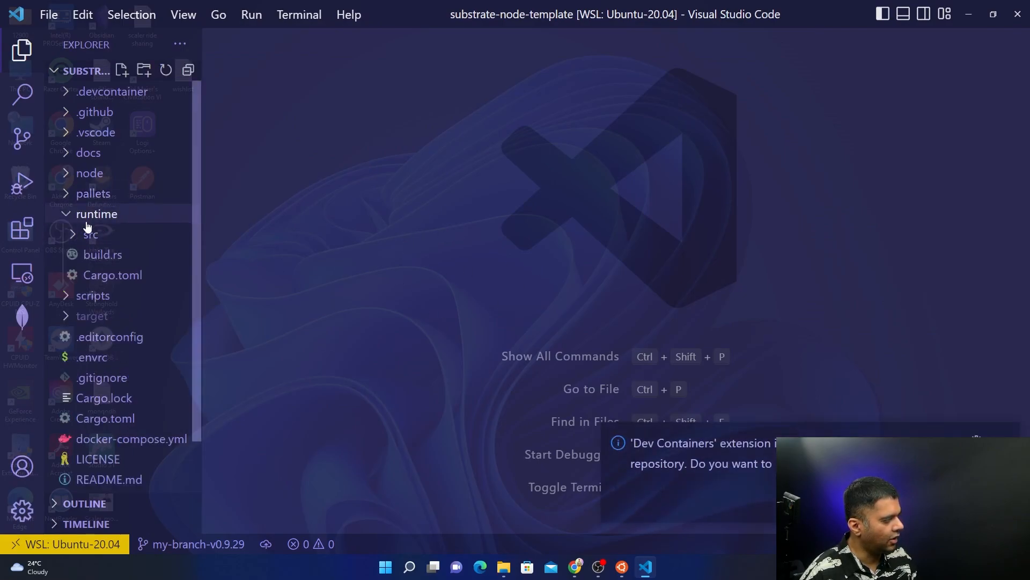
left_click(90, 235)
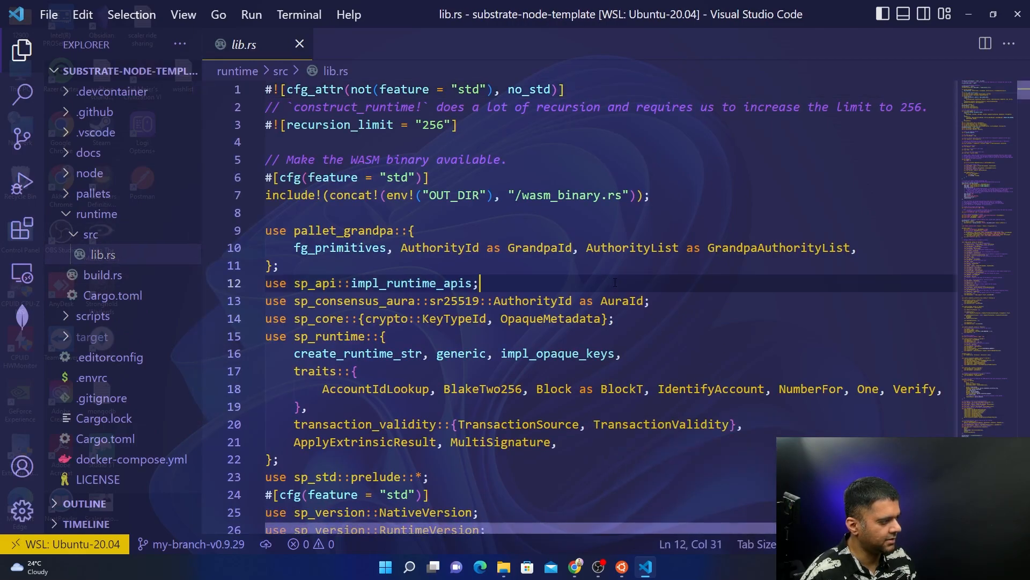
scroll("down", 3)
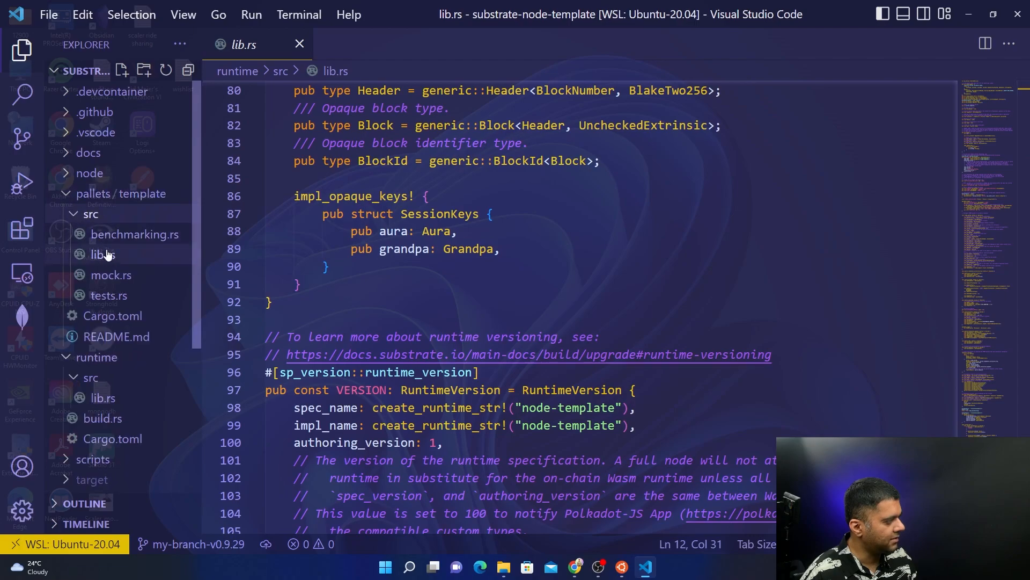
left_click(103, 254)
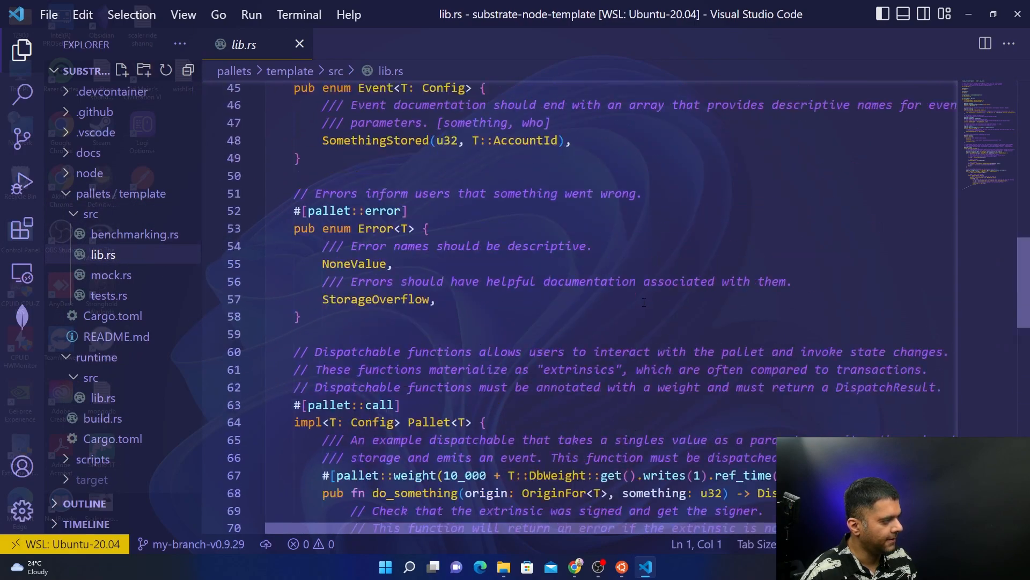
left_click(103, 397)
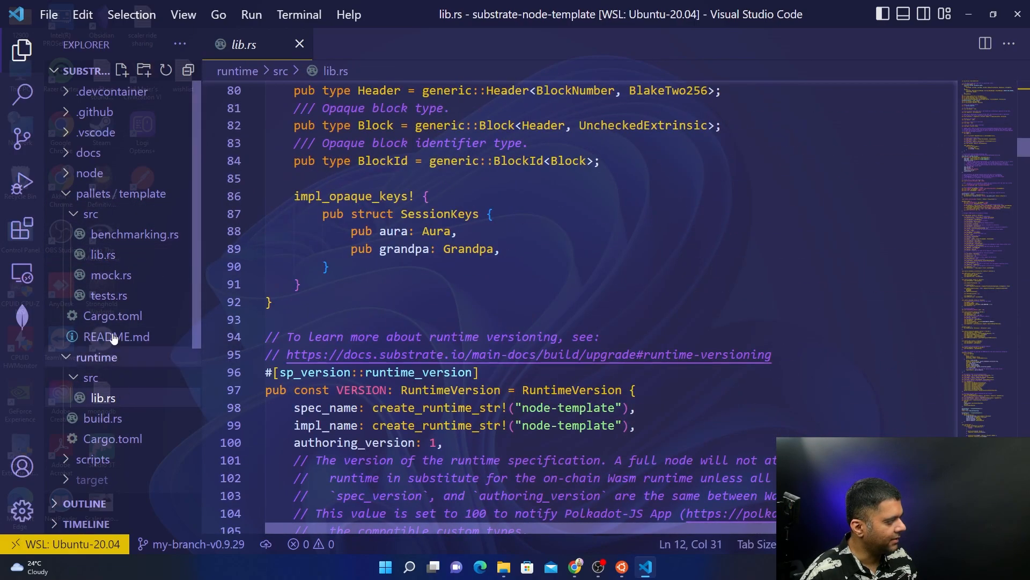
left_click(89, 173)
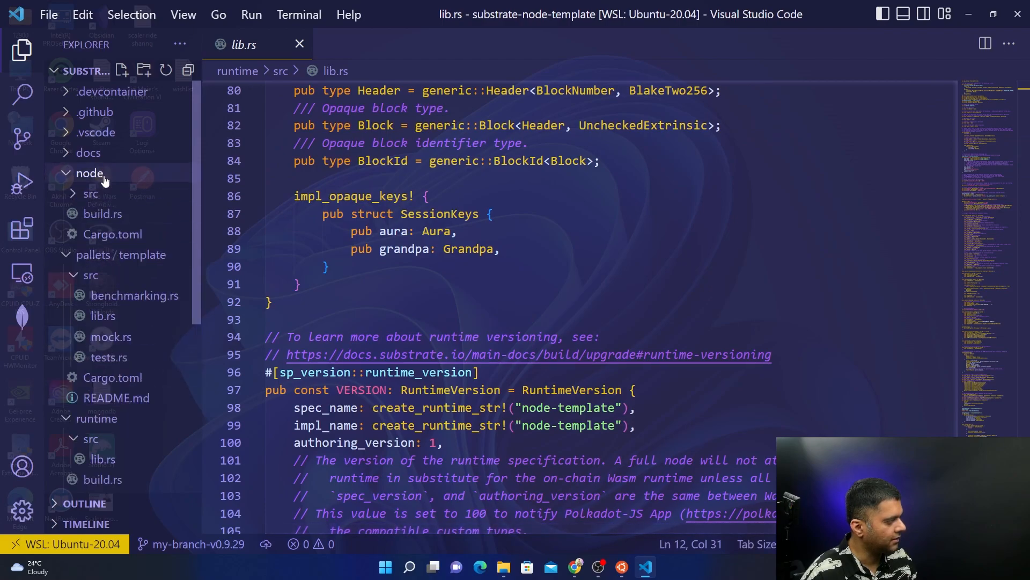
left_click(90, 193)
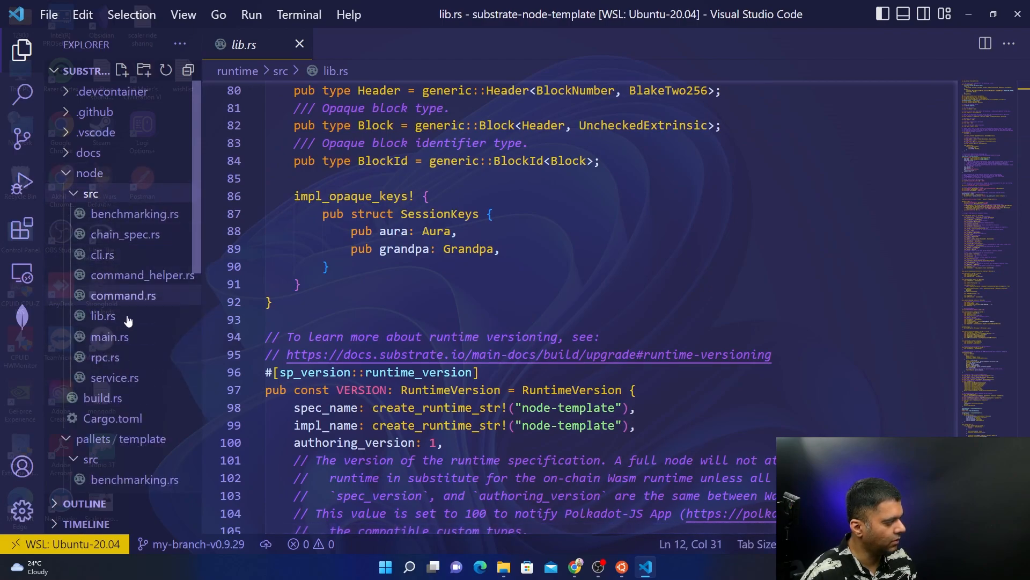
left_click(103, 316)
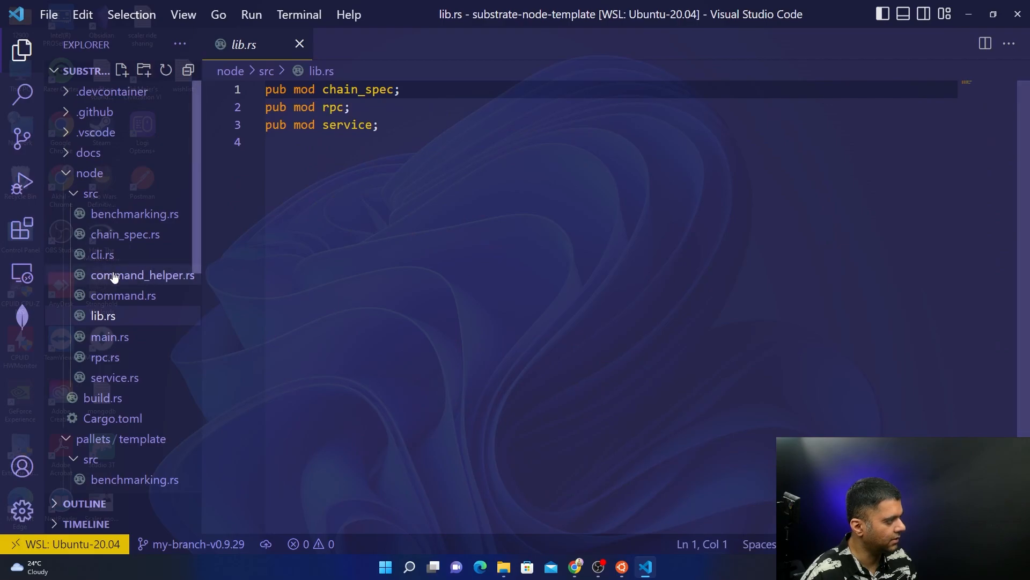
left_click(110, 336)
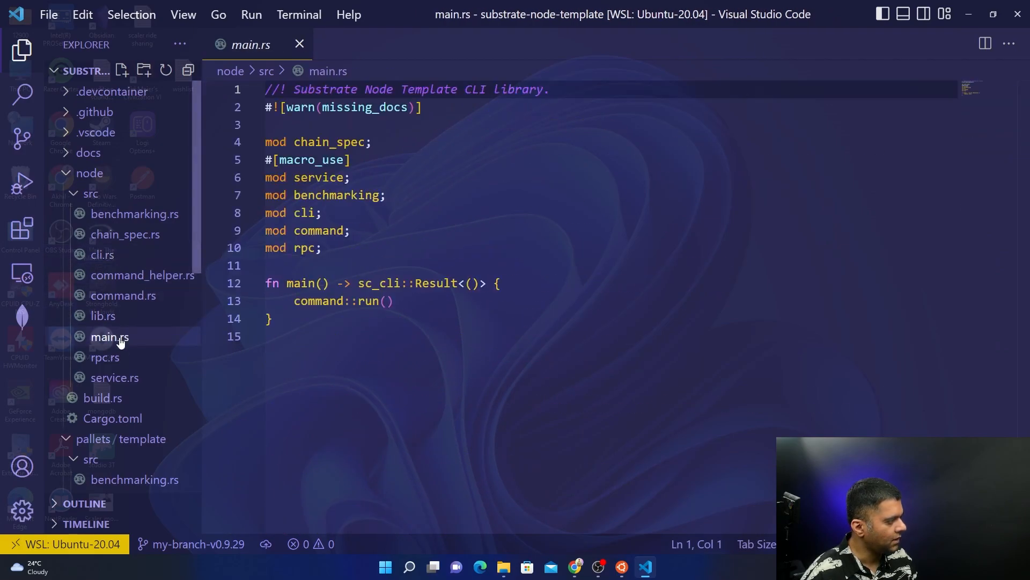
left_click(104, 357)
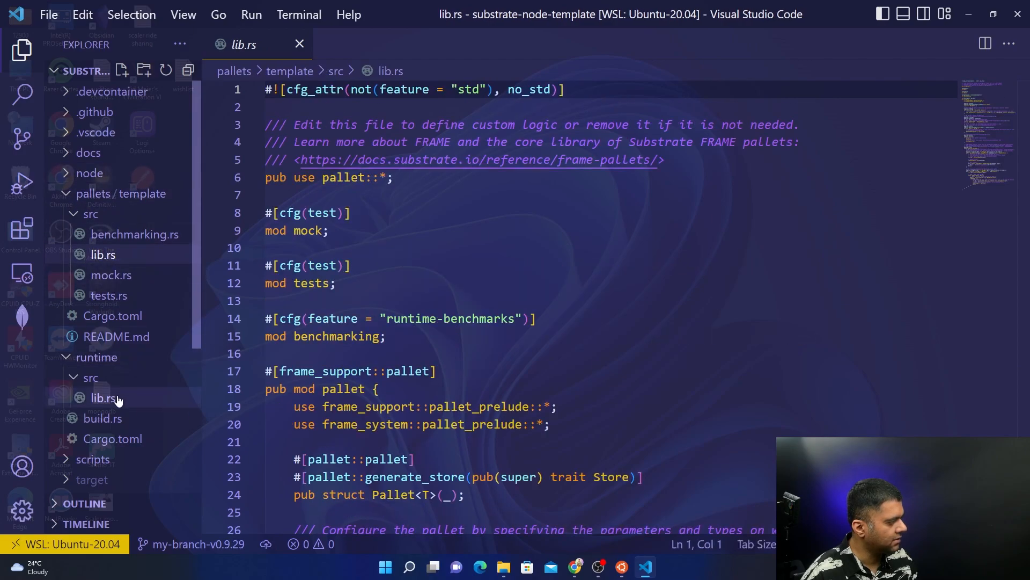
left_click(103, 397)
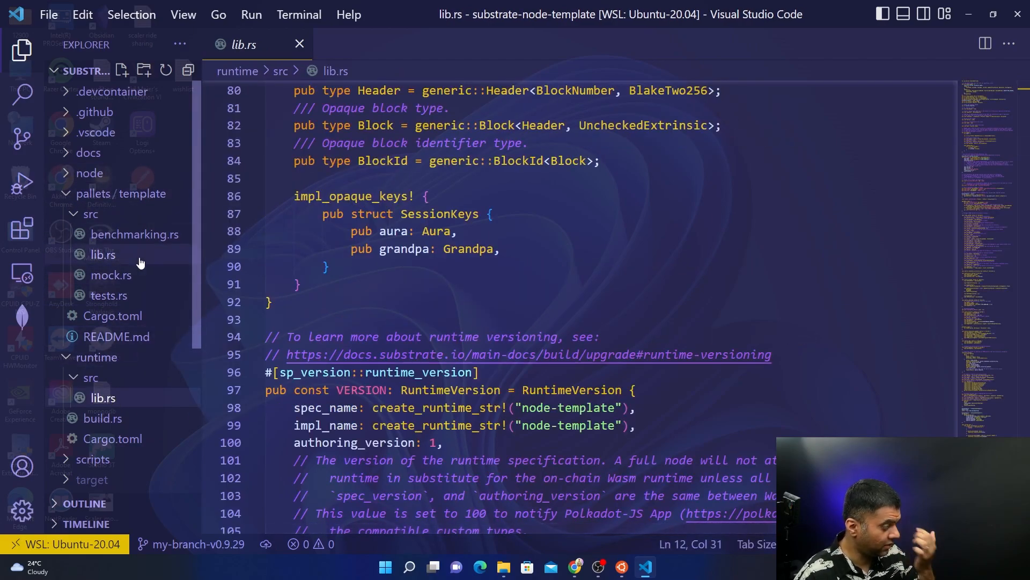
mouse_move(168, 331)
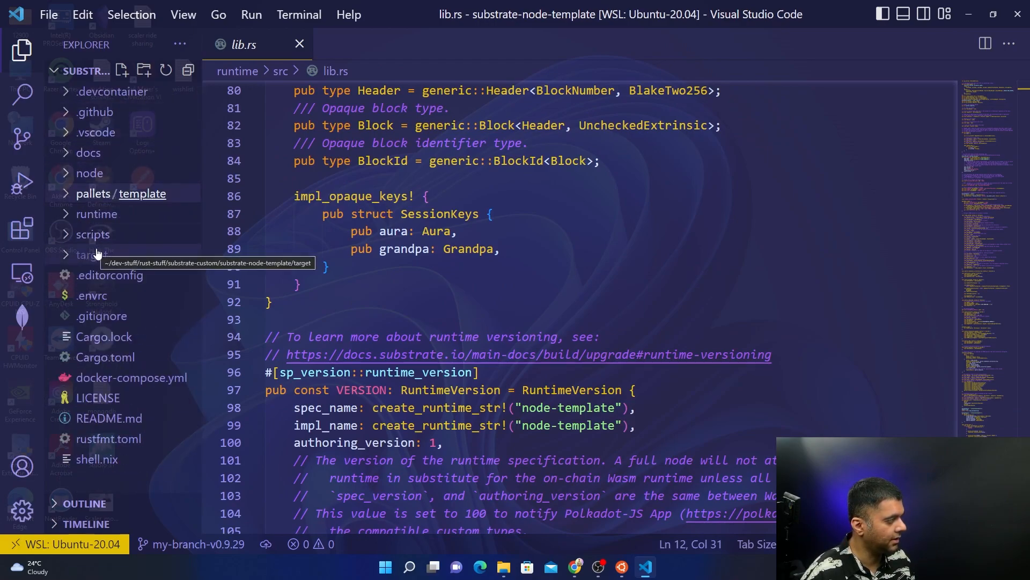
left_click(492, 213)
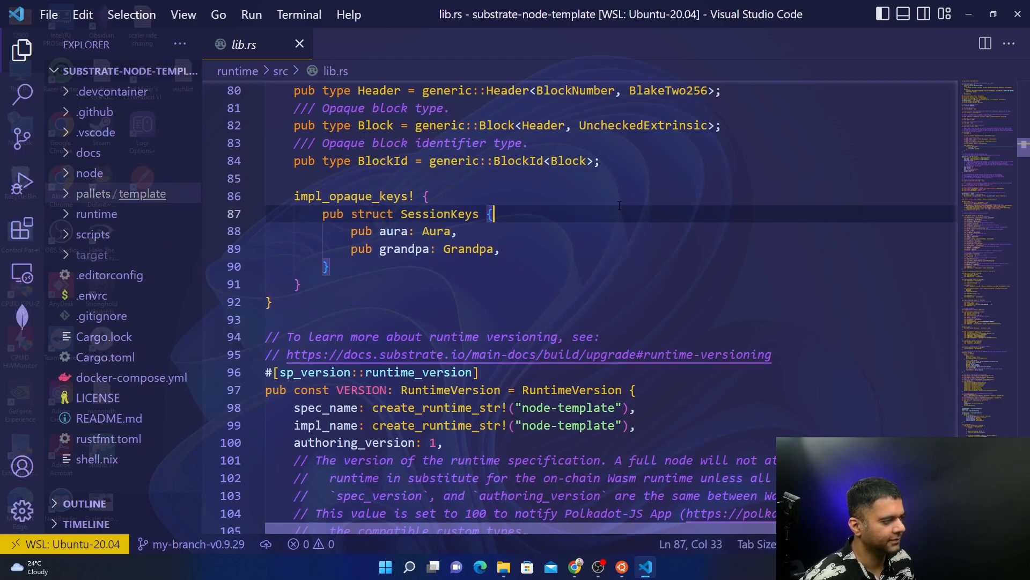
left_click(431, 195)
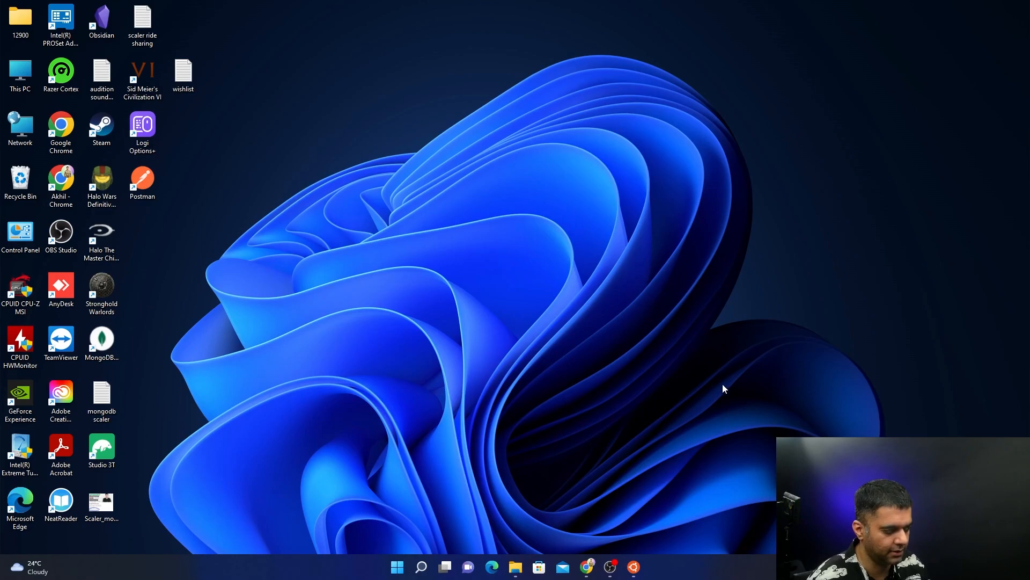
mouse_move(771, 364)
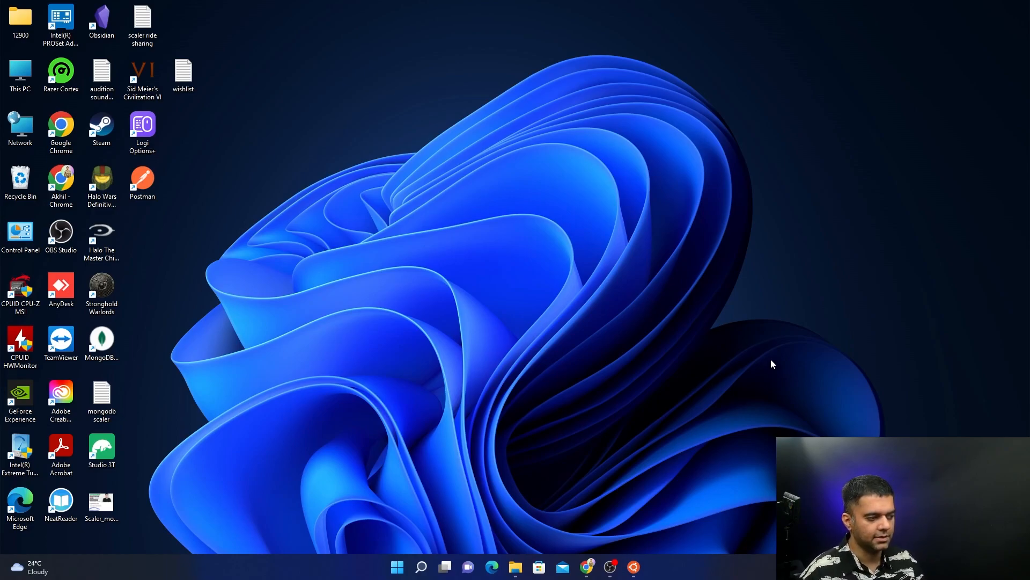